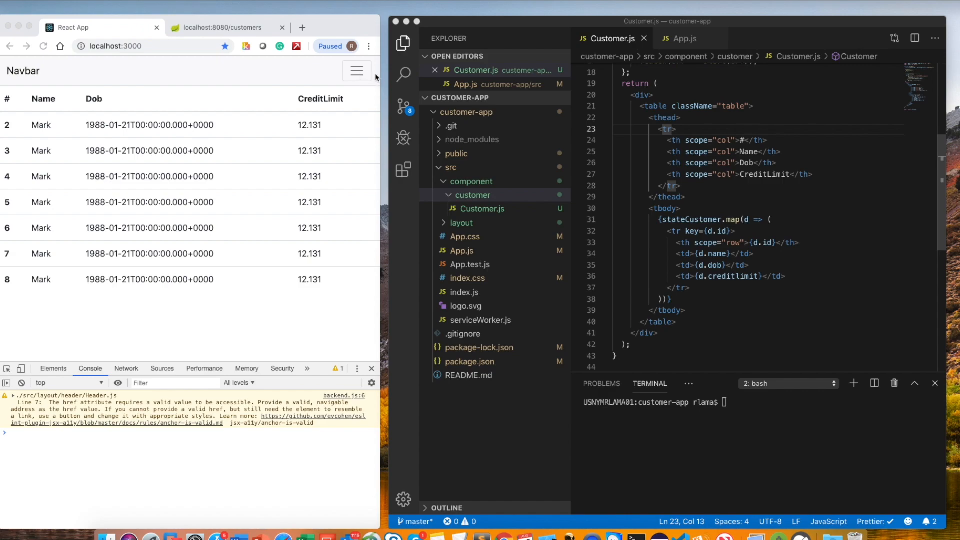
Reload the React app, then start a new file inside the customer folder
{"action": "left_click", "coordinate": [43, 46]}
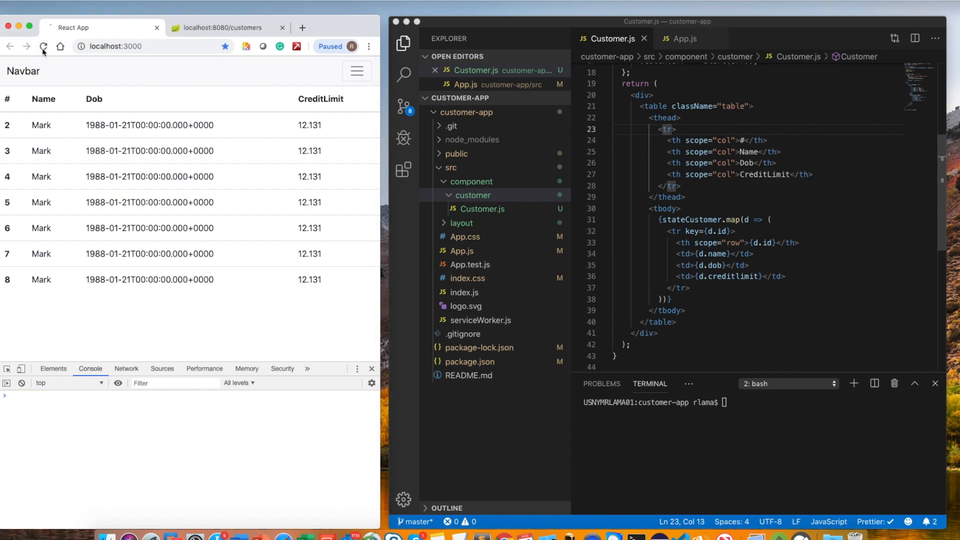
{"action": "left_click", "coordinate": [43, 46]}
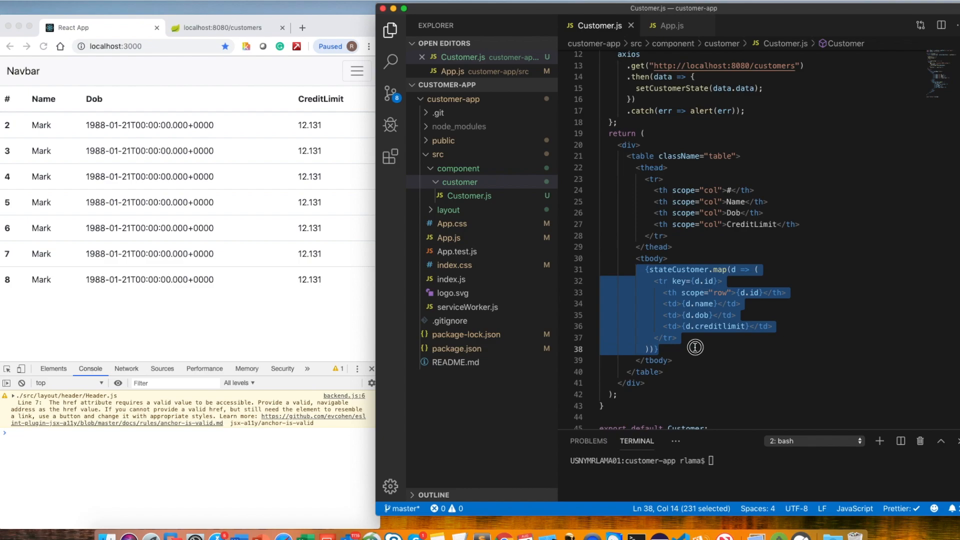
{"action": "mouse_move", "coordinate": [452, 178]}
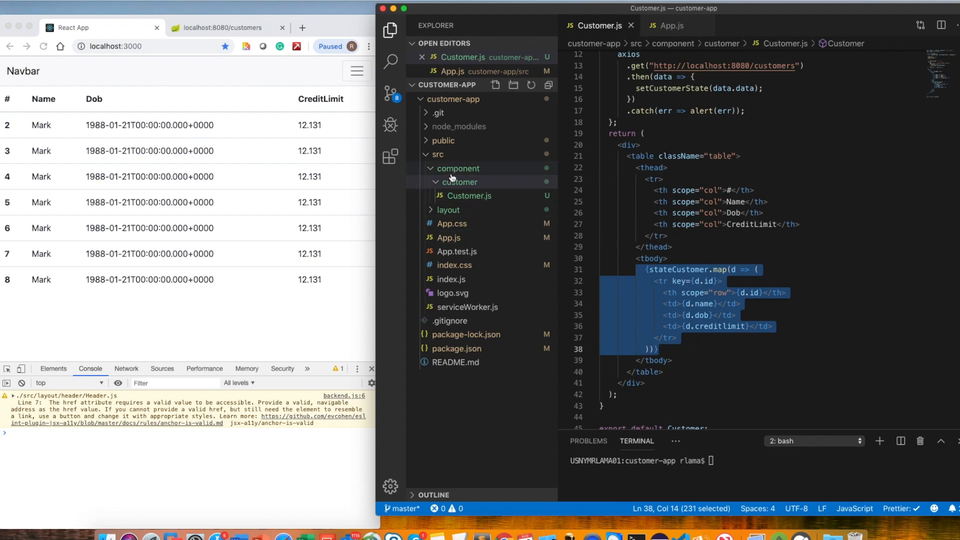
{"action": "left_click", "coordinate": [460, 182]}
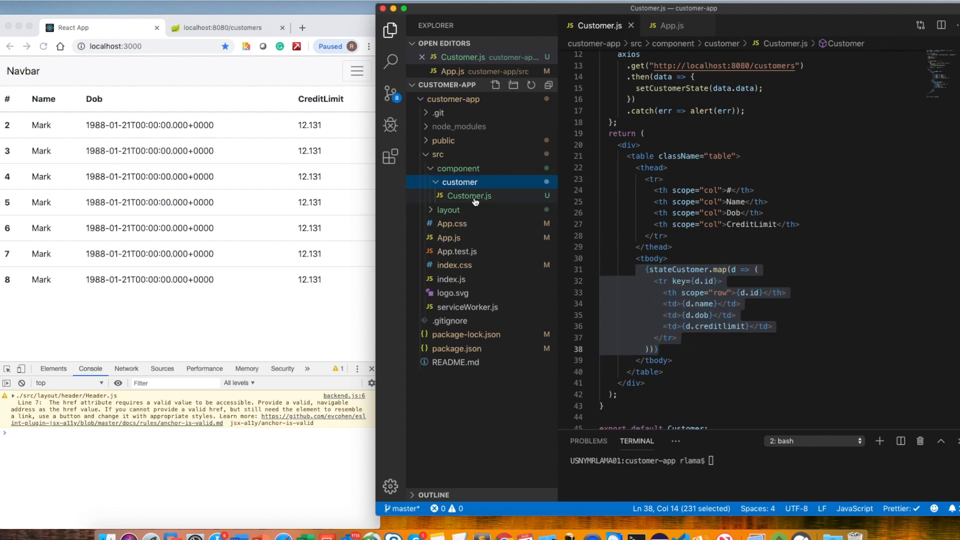
{"action": "right_click", "coordinate": [459, 182]}
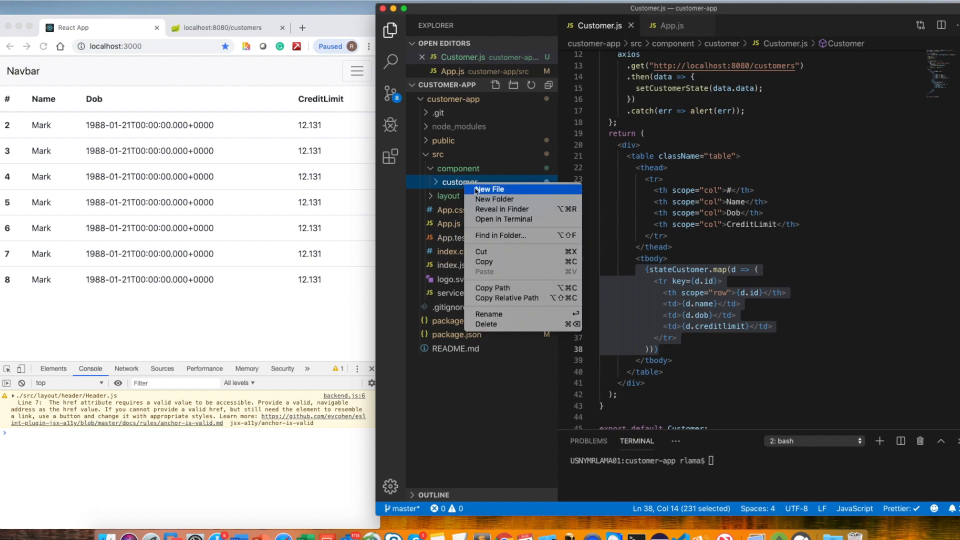
{"action": "left_click", "coordinate": [491, 189]}
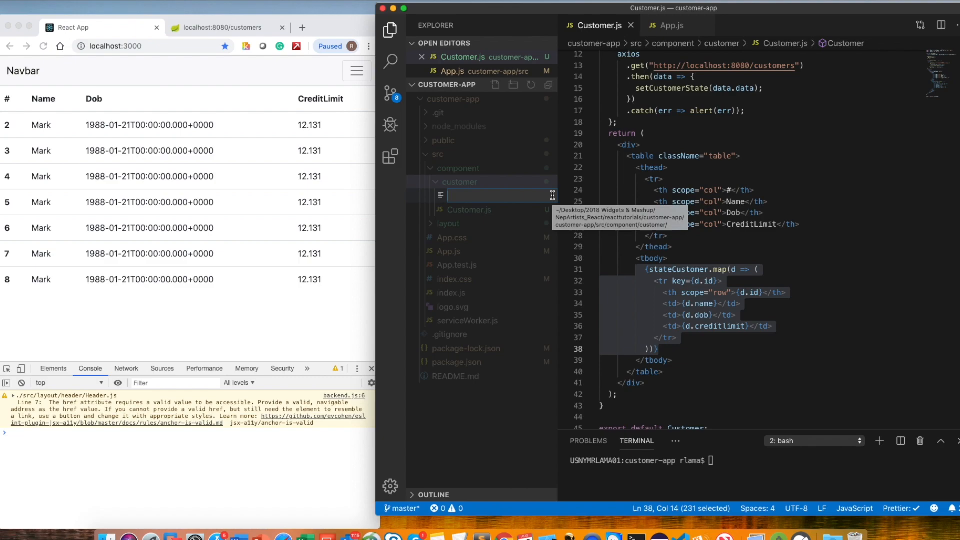
Name the file CustomerRow.js and insert the rfc React function component snippet
{"action": "type", "text": "cuo"}
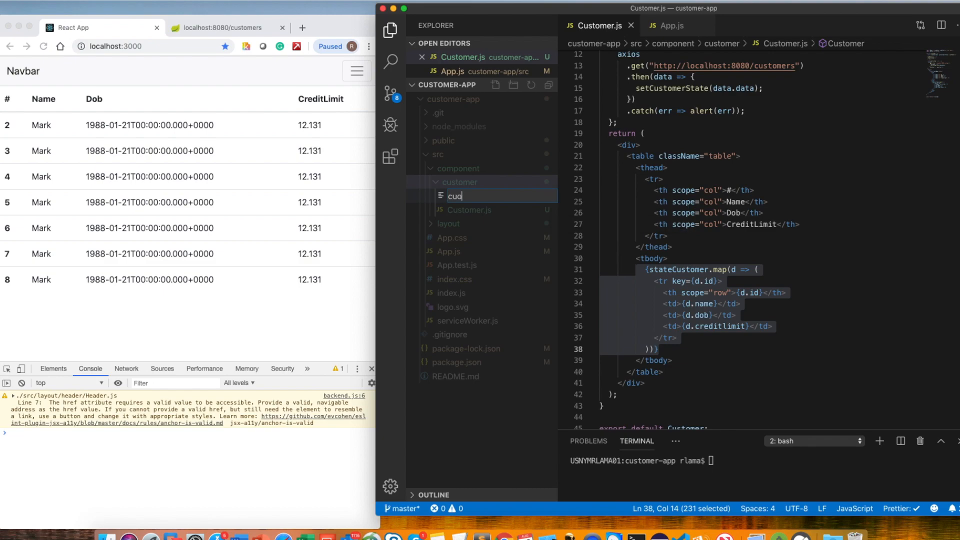
{"action": "type", "text": "Customer"}
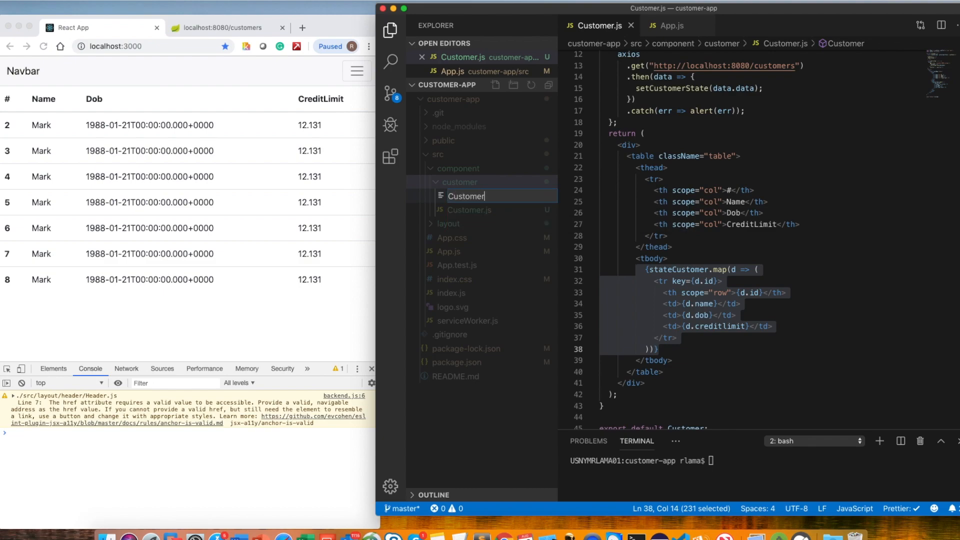
{"action": "type", "text": "Row.js"}
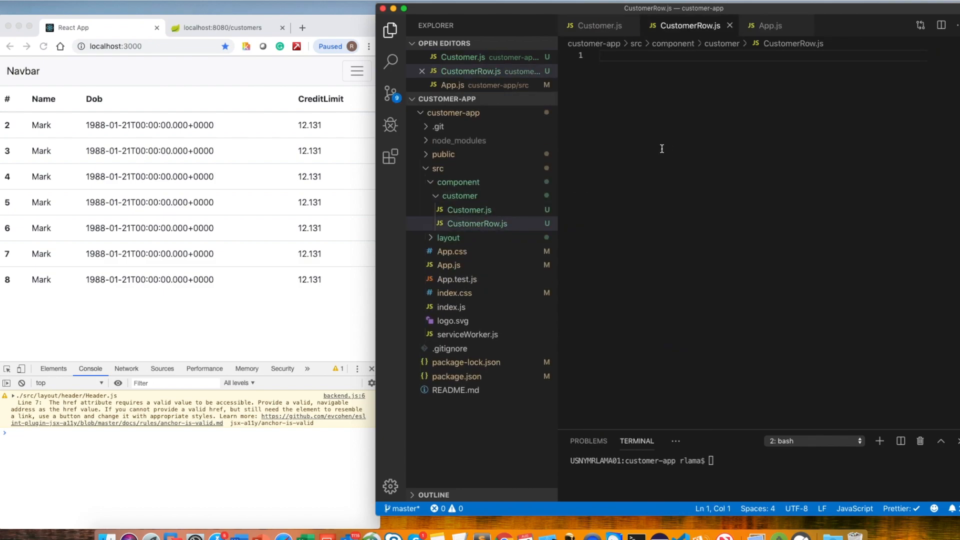
{"action": "type", "text": "rfc"}
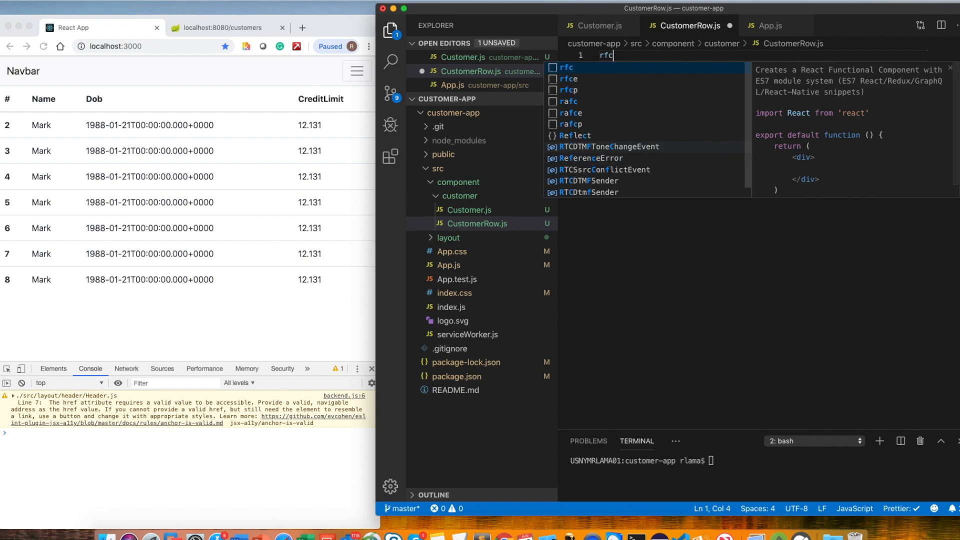
{"action": "key", "text": "Enter"}
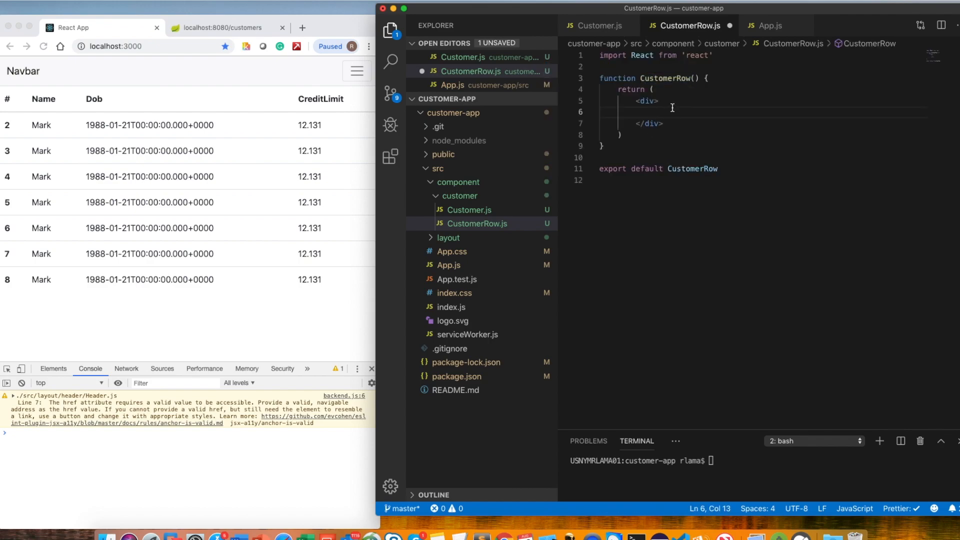
Move the stateCustomer.map row block from Customer.js into CustomerRow.js's div
{"action": "left_click", "coordinate": [597, 26]}
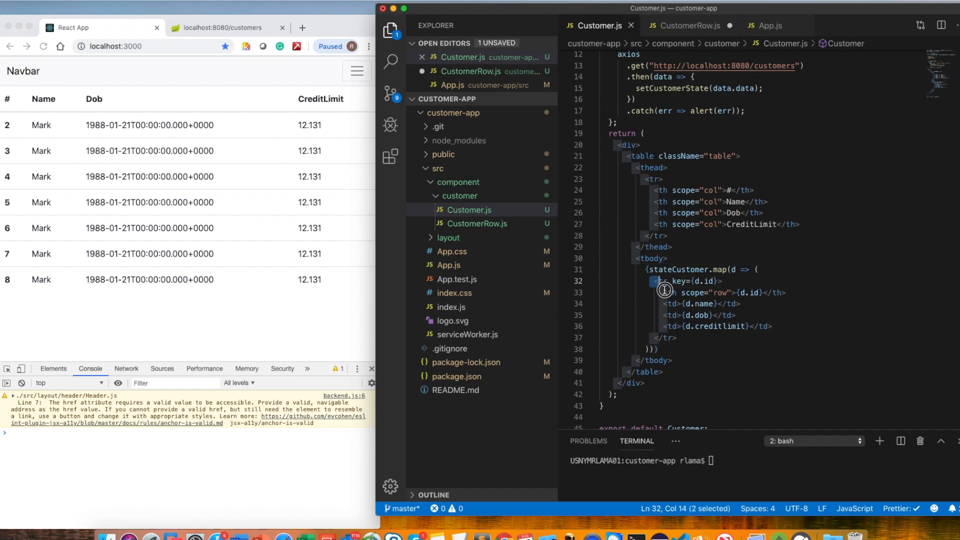
{"action": "left_click_drag", "start_coordinate": [652, 280], "coordinate": [657, 349]}
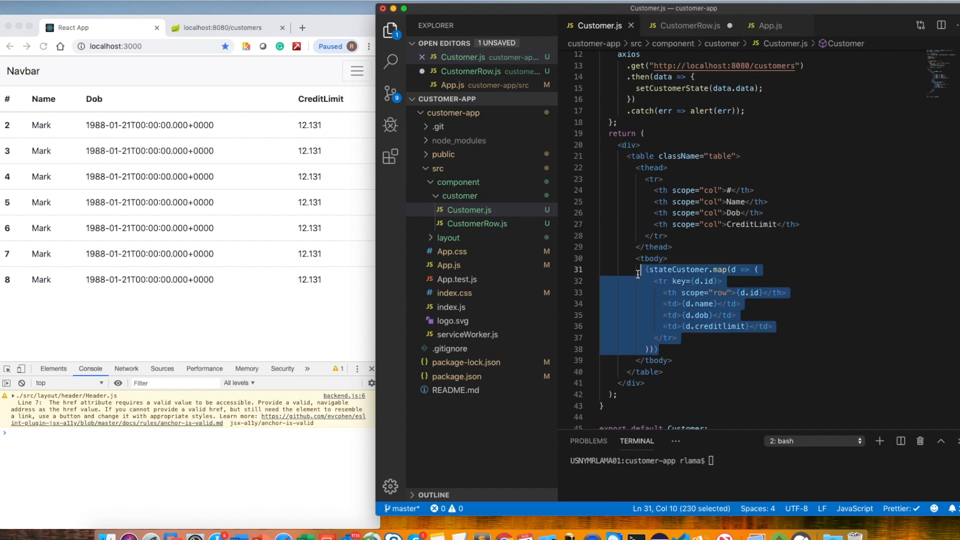
{"action": "left_click", "coordinate": [687, 25]}
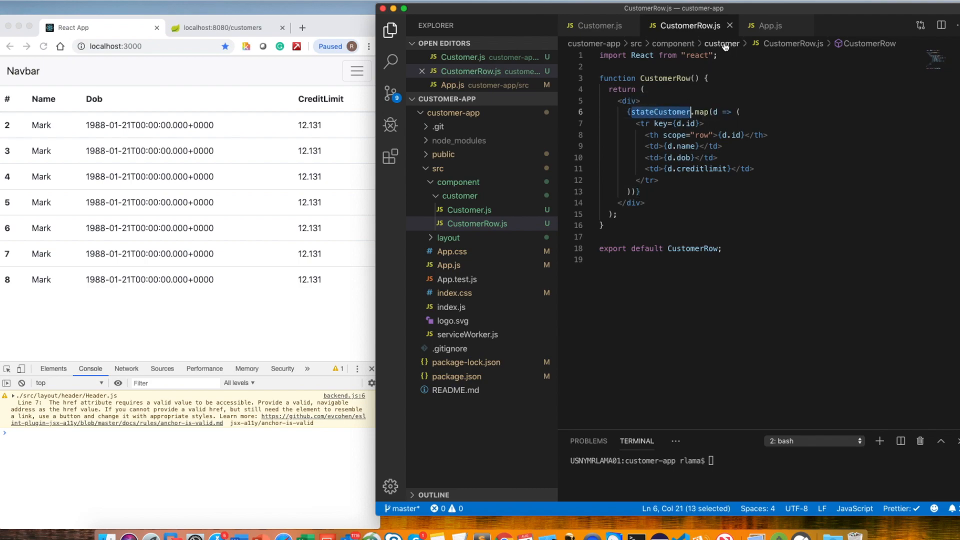
{"action": "left_click", "coordinate": [596, 25]}
{"action": "type", "text": "<"}
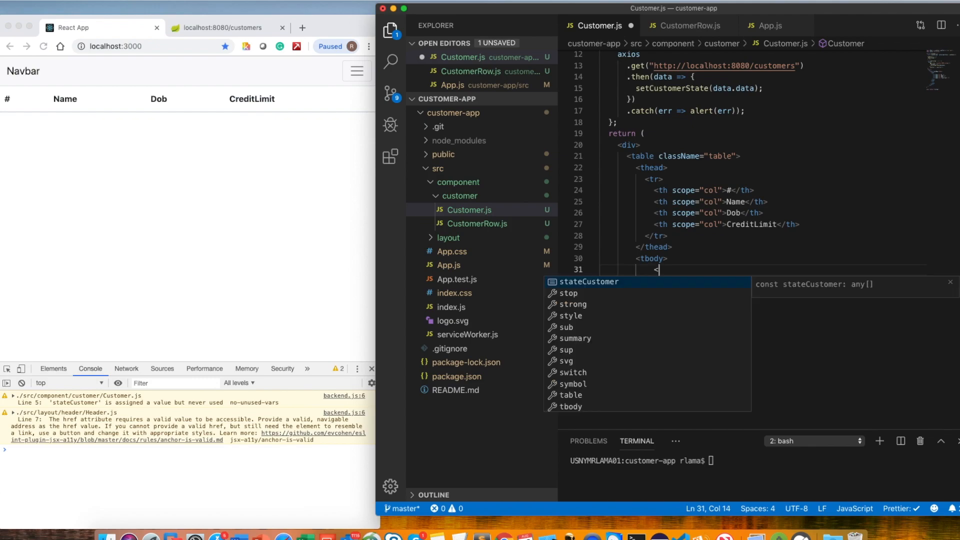
Insert <CustomerRow in the table body, accepting its automatic import
{"action": "type", "text": "Customer"}
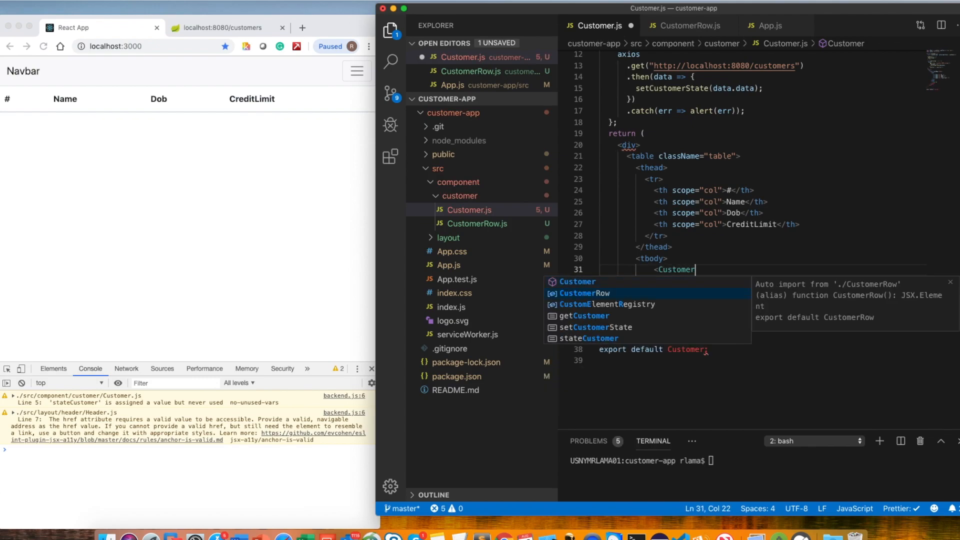
{"action": "left_click", "coordinate": [583, 293]}
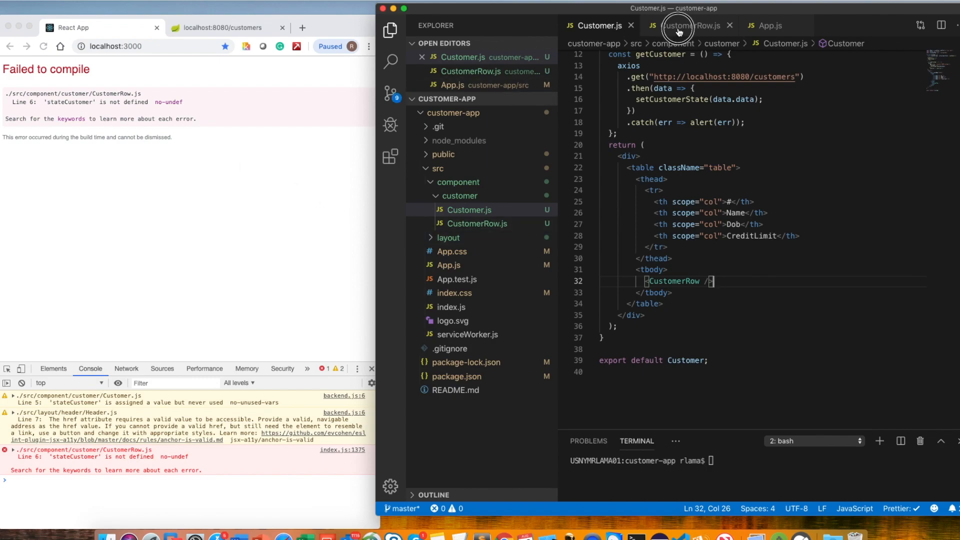
{"action": "left_click", "coordinate": [683, 26]}
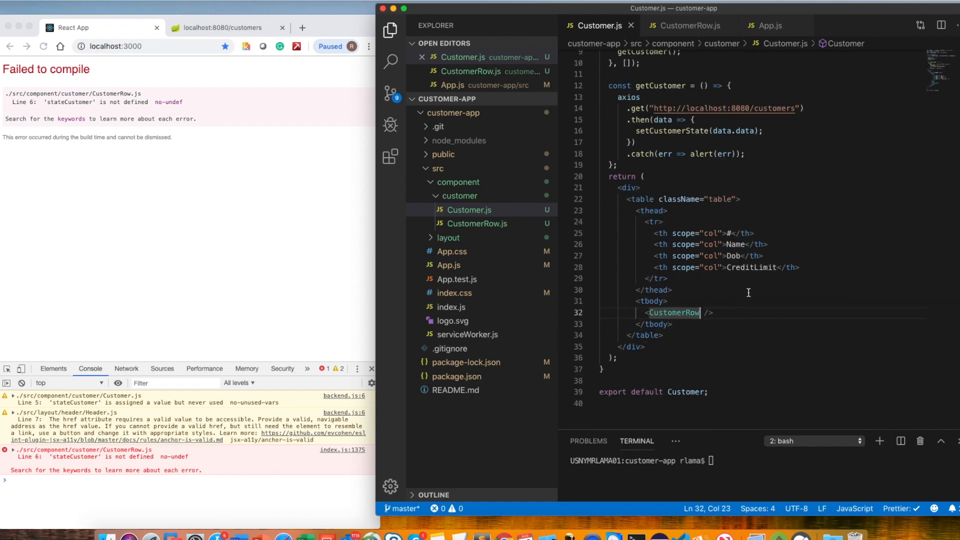
Pass stateCustomer={stateCustomer} to CustomerRow and bring up CustomerRow.js
{"action": "type", "text": "stateCustomer"}
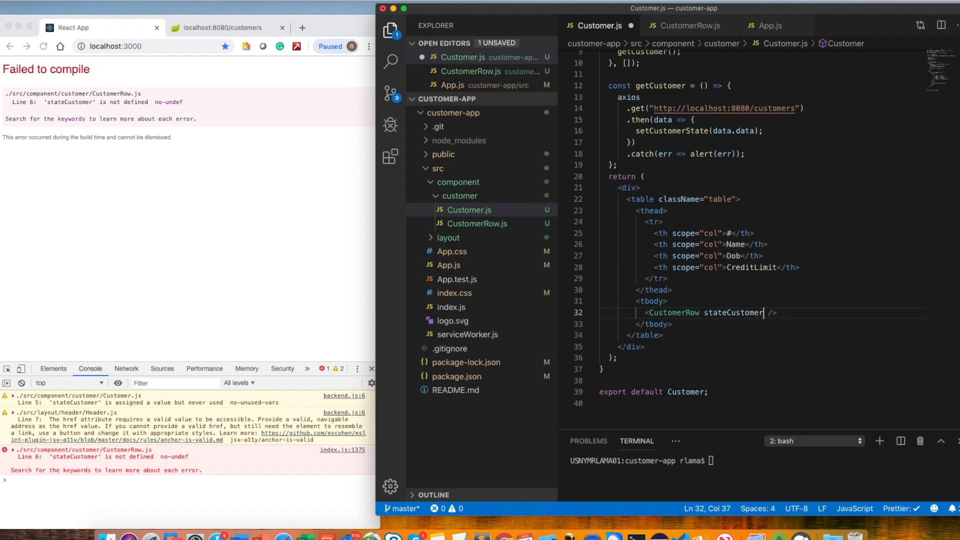
{"action": "type", "text": "={}"}
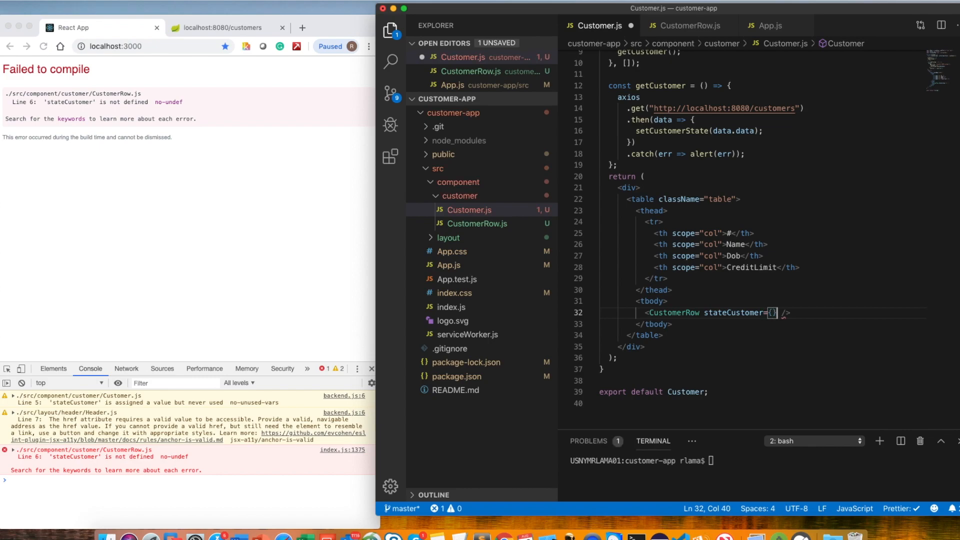
{"action": "type", "text": "stateCustomer"}
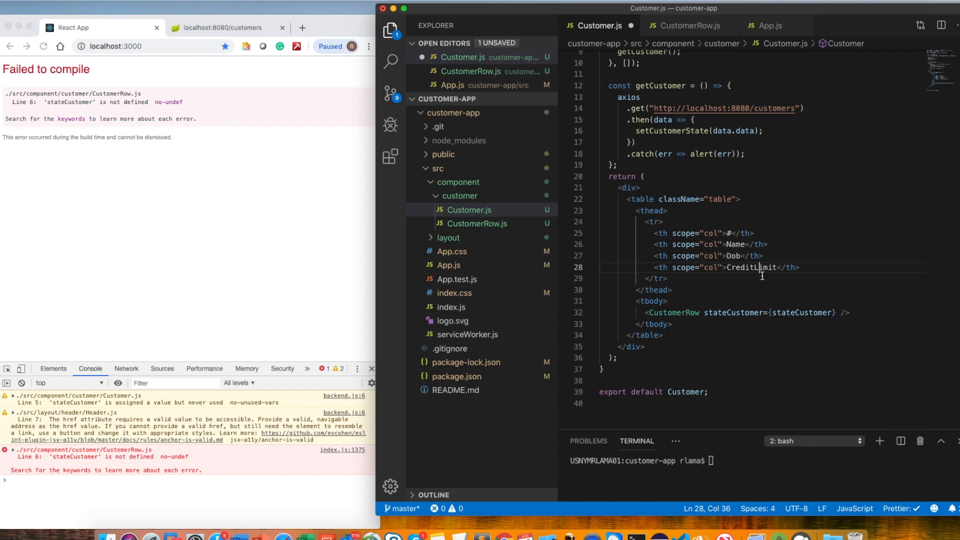
{"action": "left_click", "coordinate": [20, 368]}
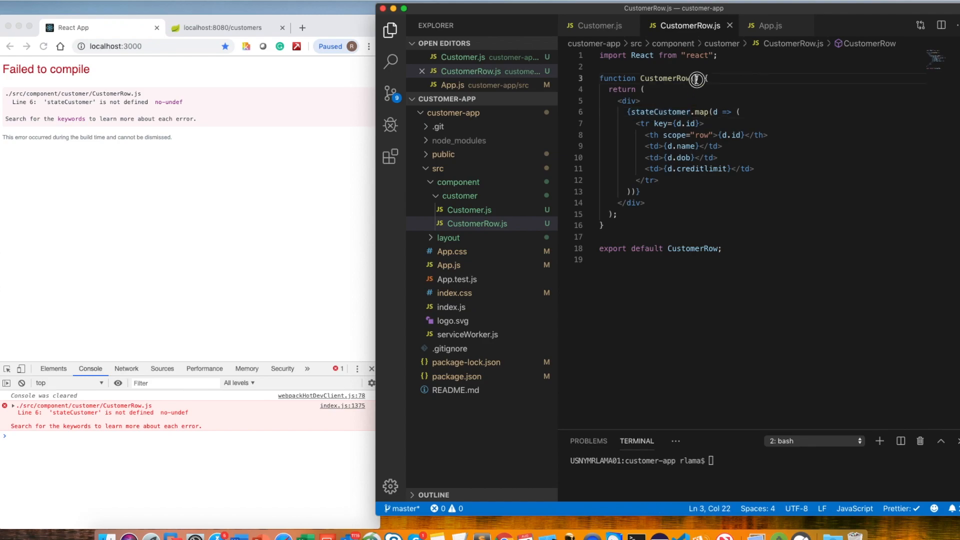
Make CustomerRow take props and return props.stateCustomer.map inside parentheses
{"action": "type", "text": "p"}
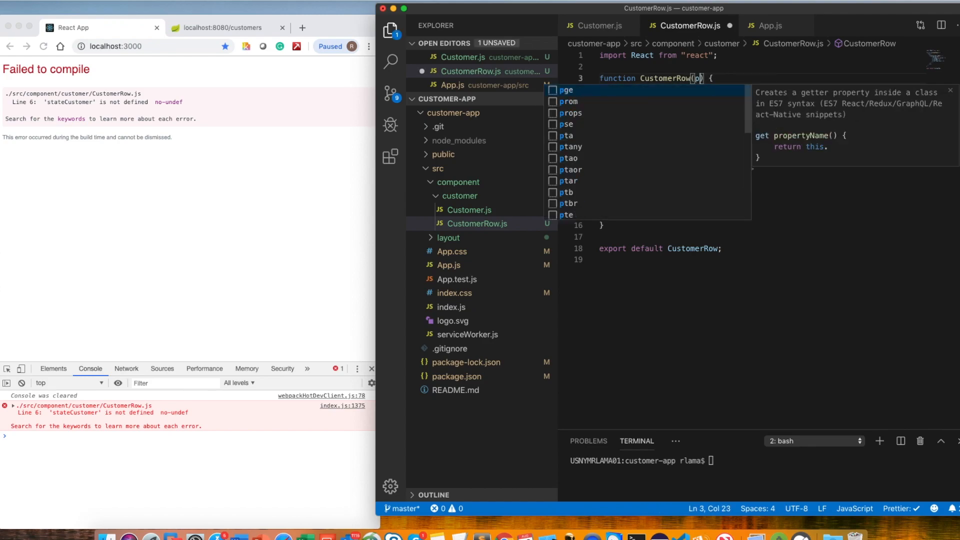
{"action": "type", "text": "o"}
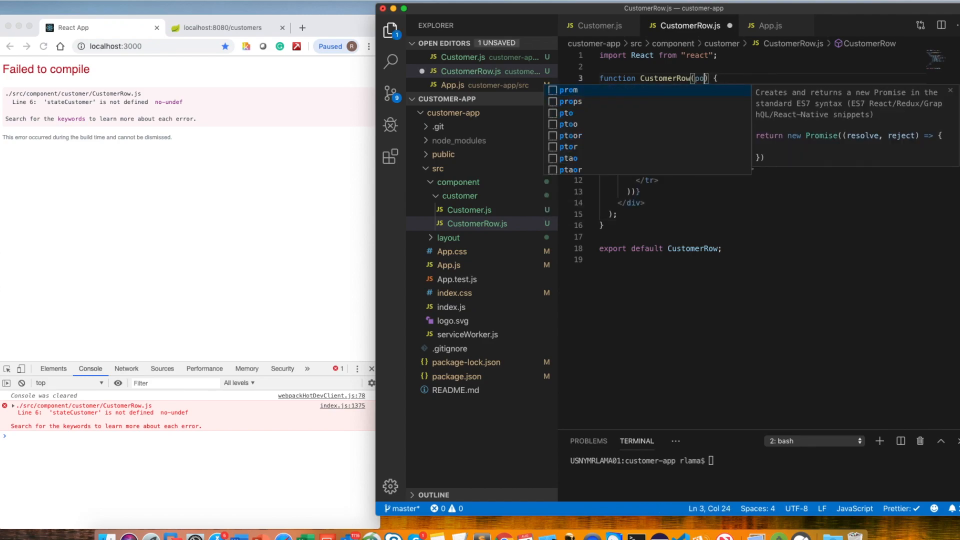
{"action": "type", "text": "props"}
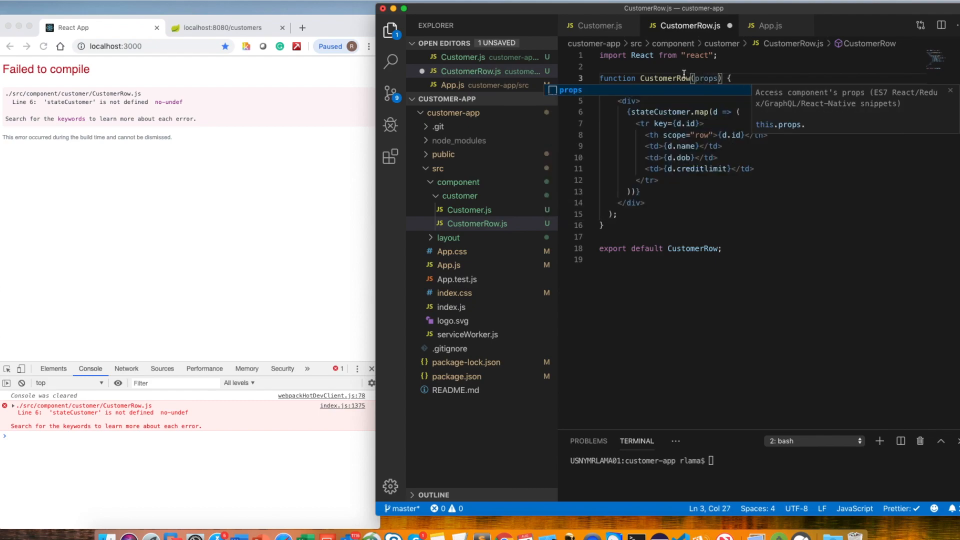
{"action": "type", "text": "return ("}
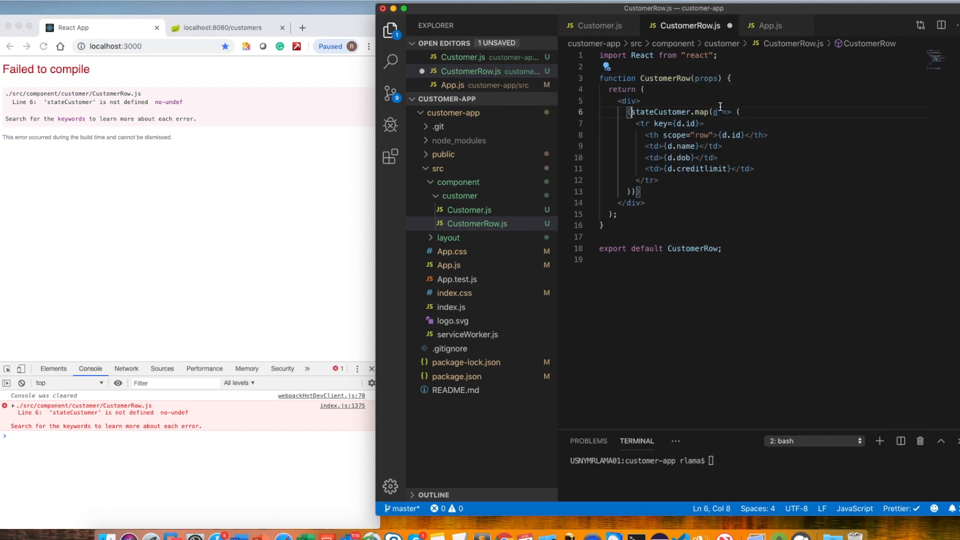
{"action": "type", "text": "props."}
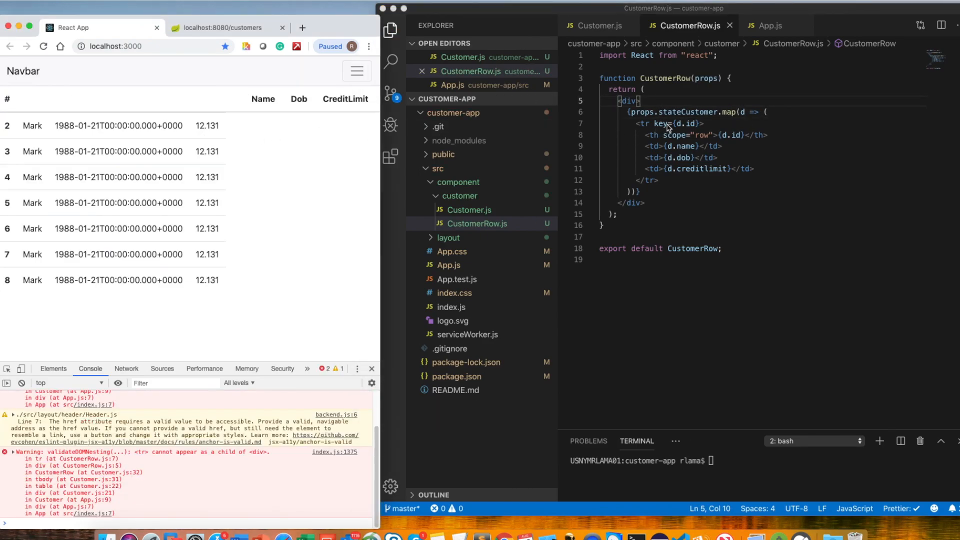
{"action": "left_click", "coordinate": [600, 26]}
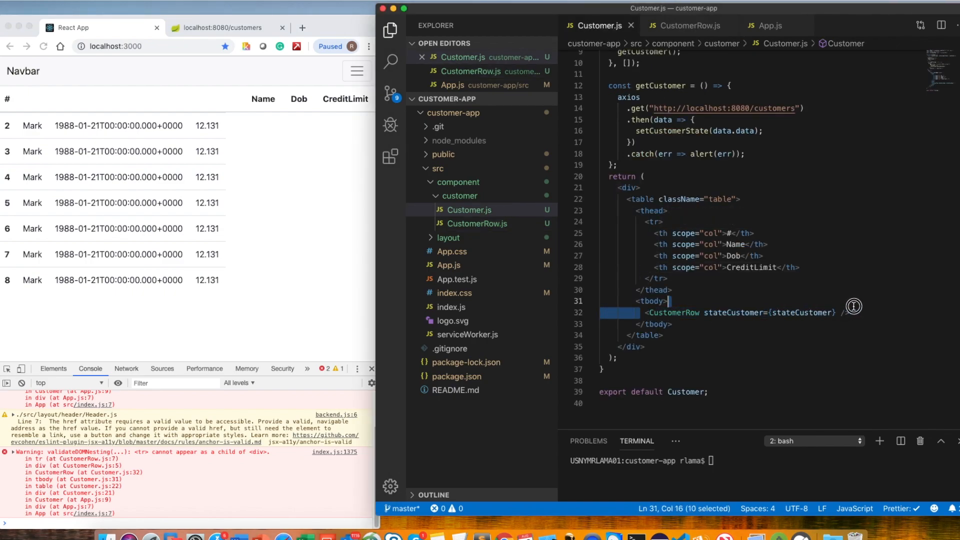
Replace CustomerRow's div wrapper with a span and return to Customer.js
{"action": "left_click", "coordinate": [686, 25]}
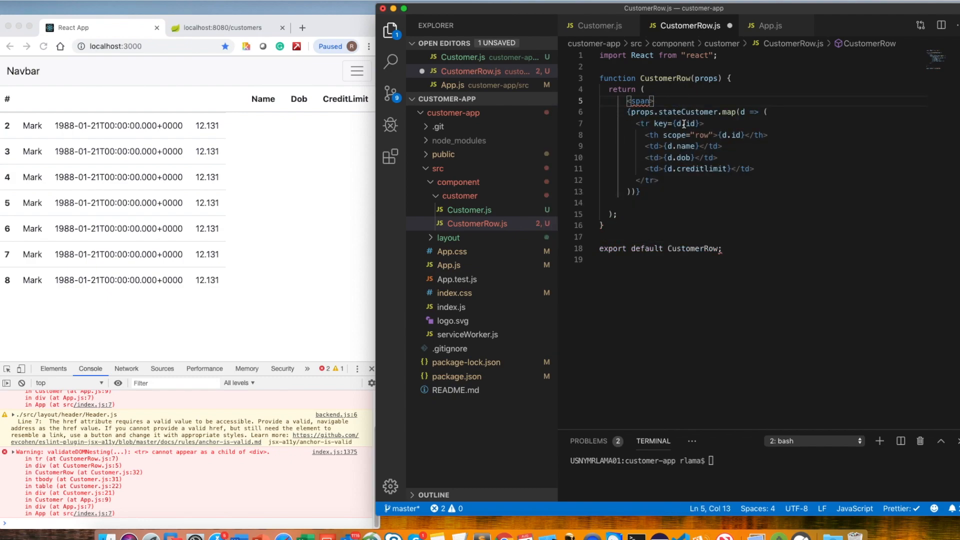
{"action": "type", "text": "</span>"}
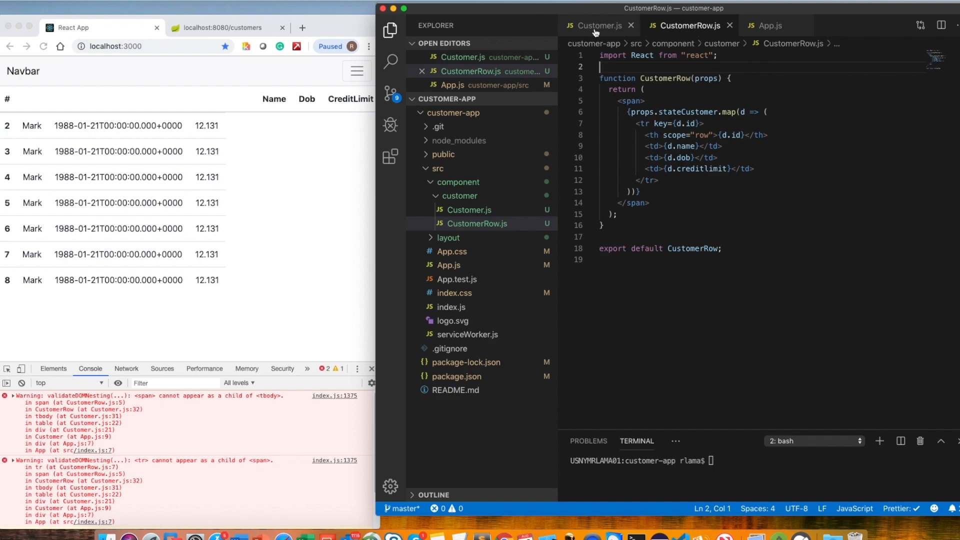
{"action": "left_click", "coordinate": [598, 25]}
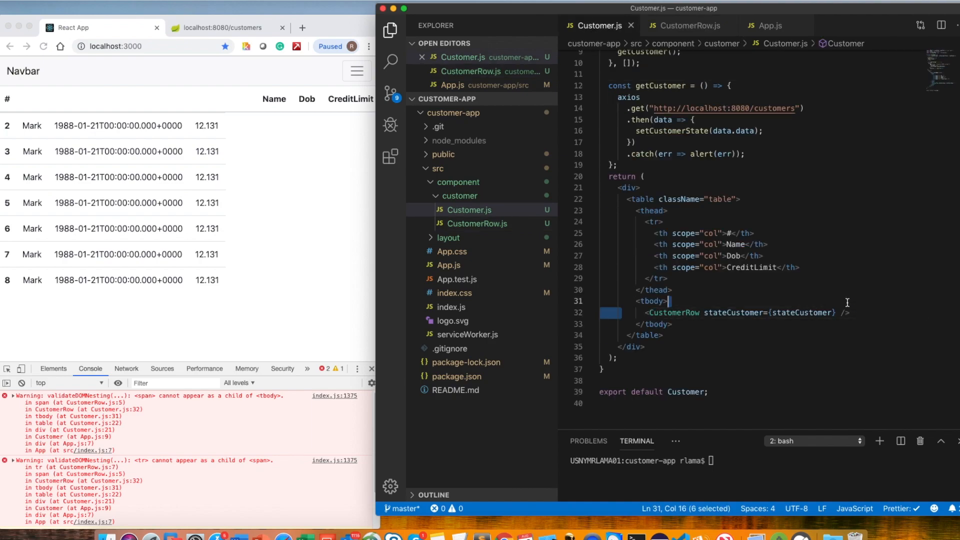
{"action": "mouse_move", "coordinate": [32, 126]}
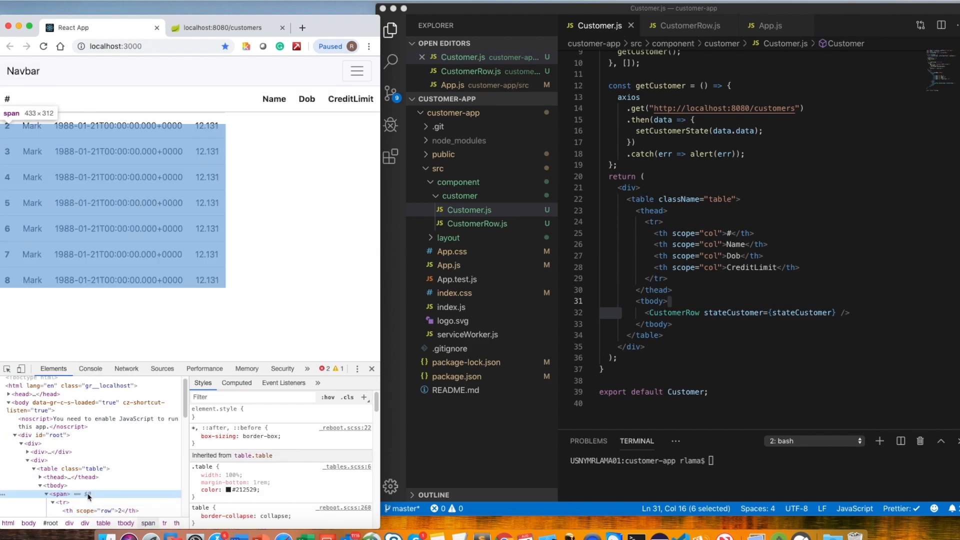
Inspect the span under tbody wrapping the tr rows in DevTools Elements
{"action": "left_click", "coordinate": [60, 494]}
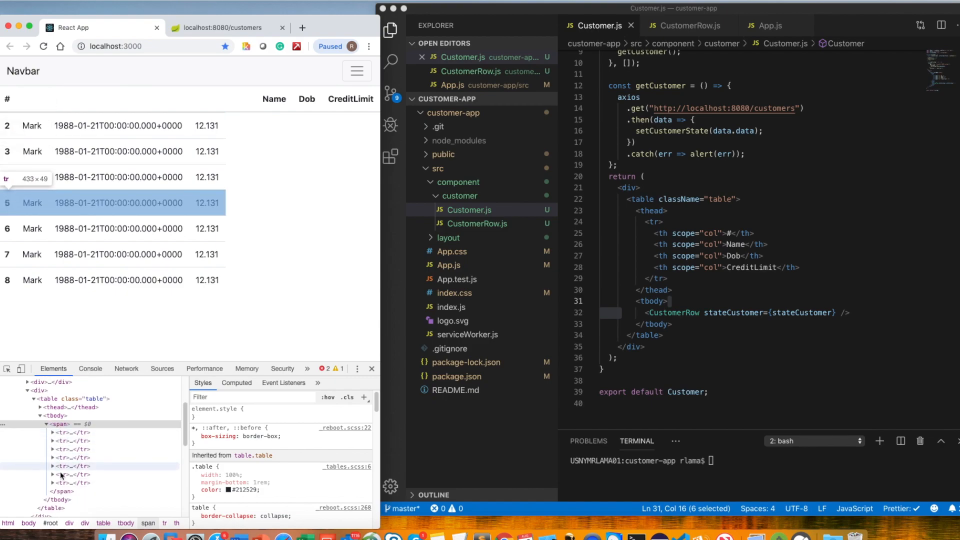
{"action": "left_click", "coordinate": [687, 25]}
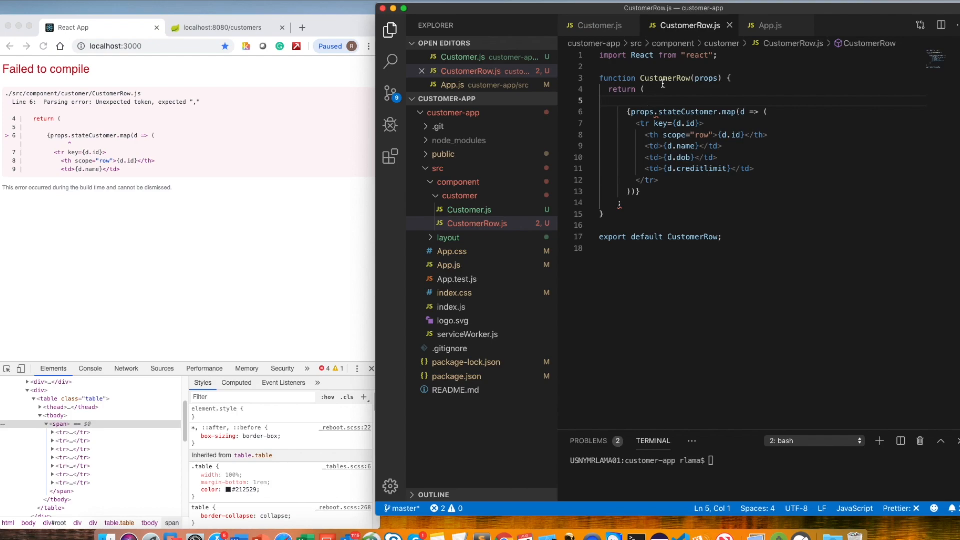
{"action": "mouse_move", "coordinate": [642, 100]}
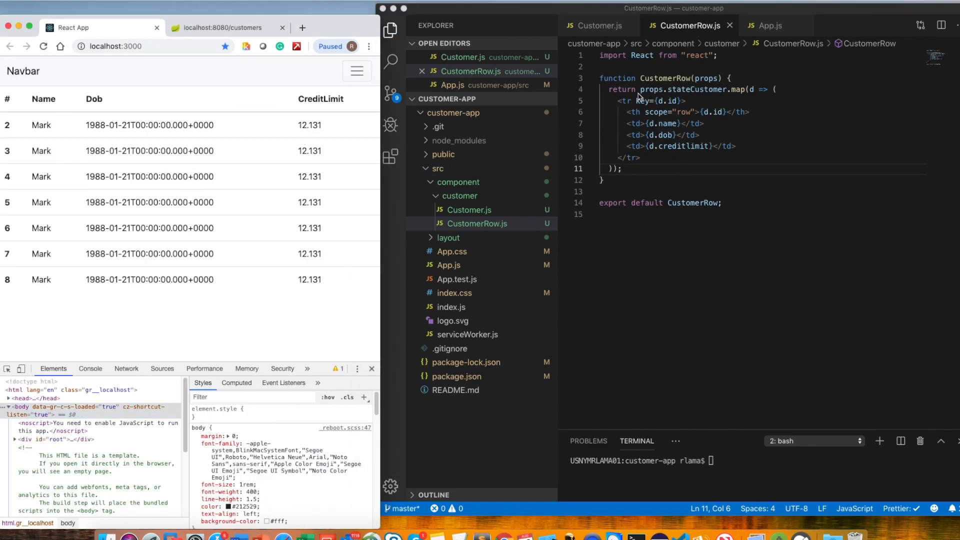
Return props.stateCustomer.map directly with no wrapper so columns line up
{"action": "double_click", "coordinate": [620, 90]}
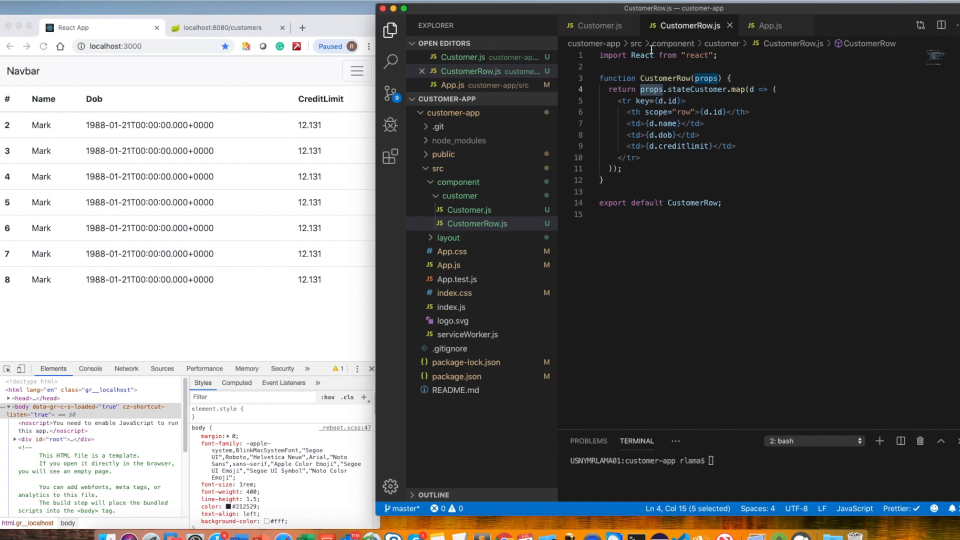
Start a const declaration after getCustomer in Customer.js
{"action": "left_click", "coordinate": [601, 25]}
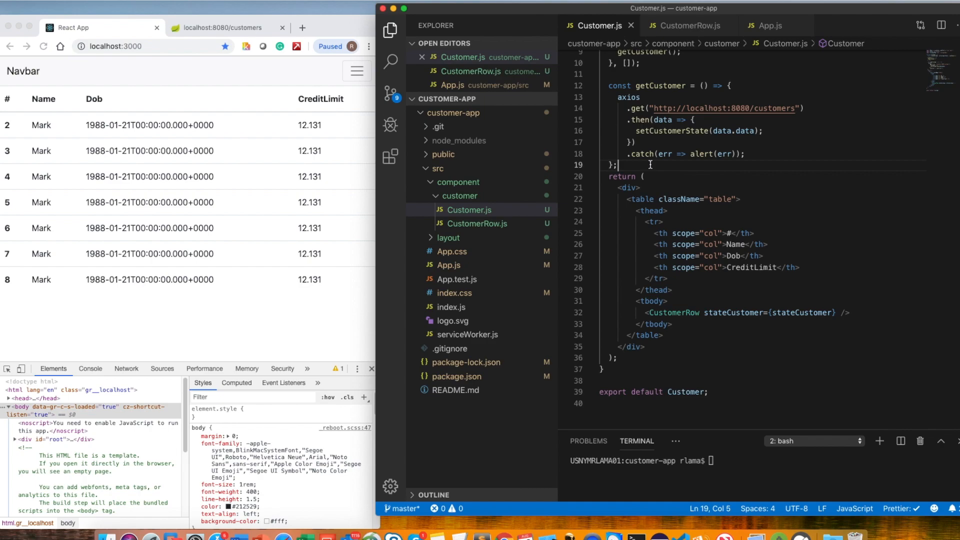
{"action": "type", "text": "const"}
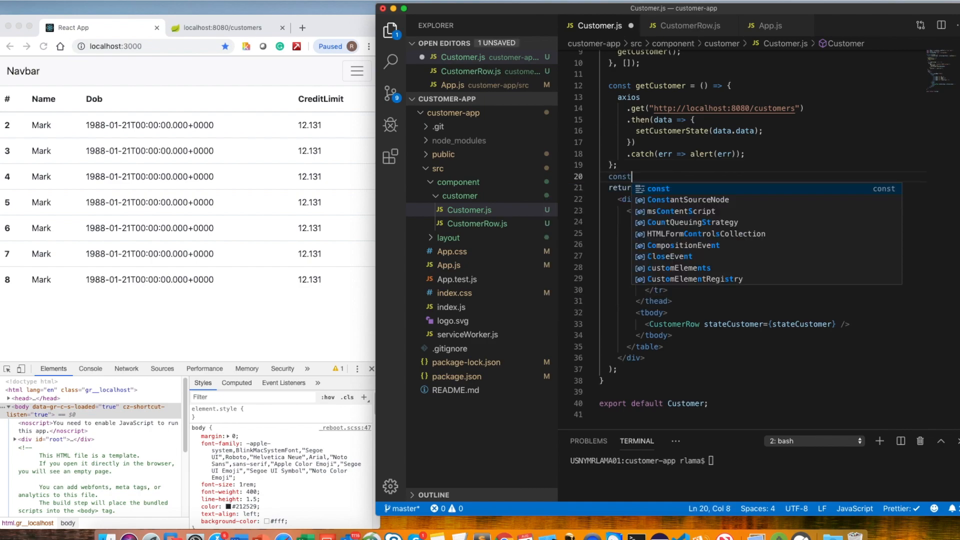
Define sendTest as an arrow function that logs "asdf" to the console
{"action": "type", "text": "send"}
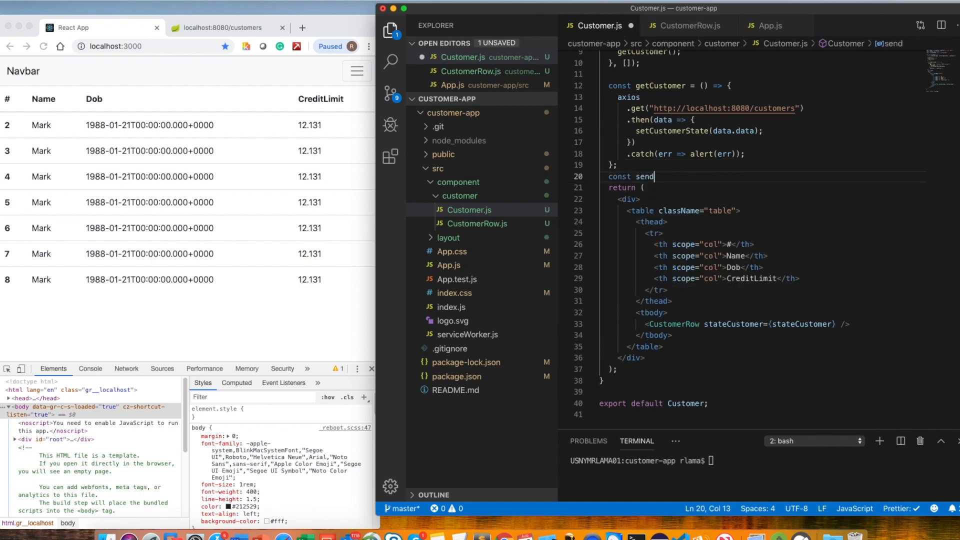
{"action": "type", "text": "Test("}
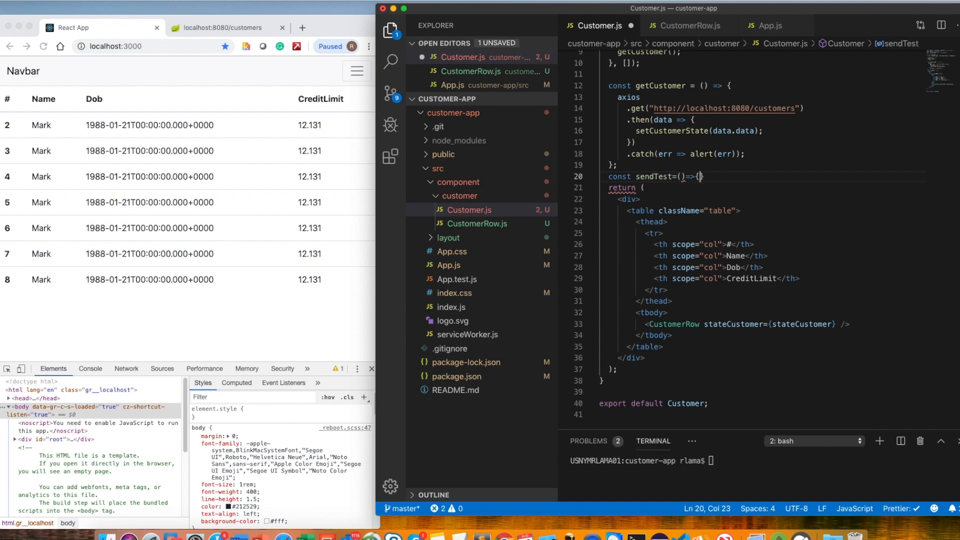
{"action": "type", "text": "consoler"}
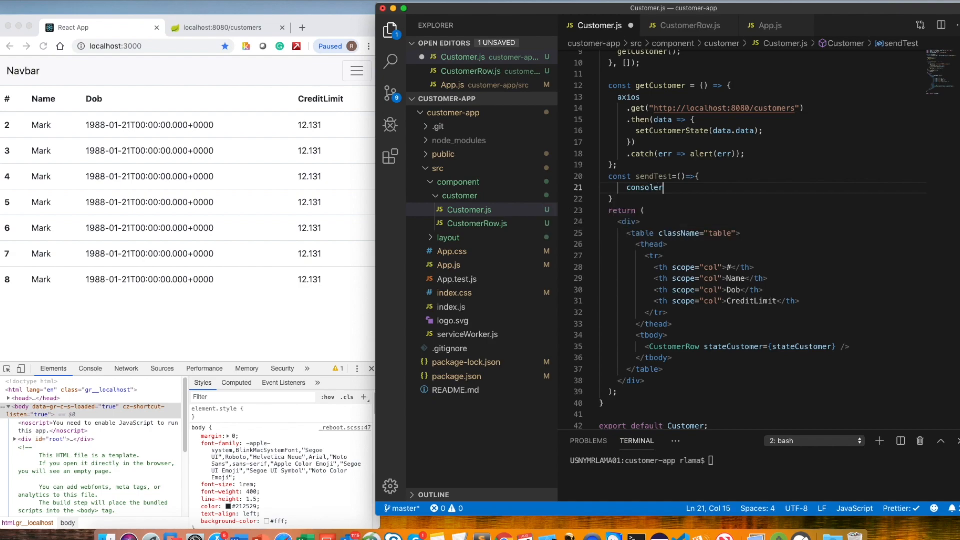
{"action": "type", "text": ".log(\""}
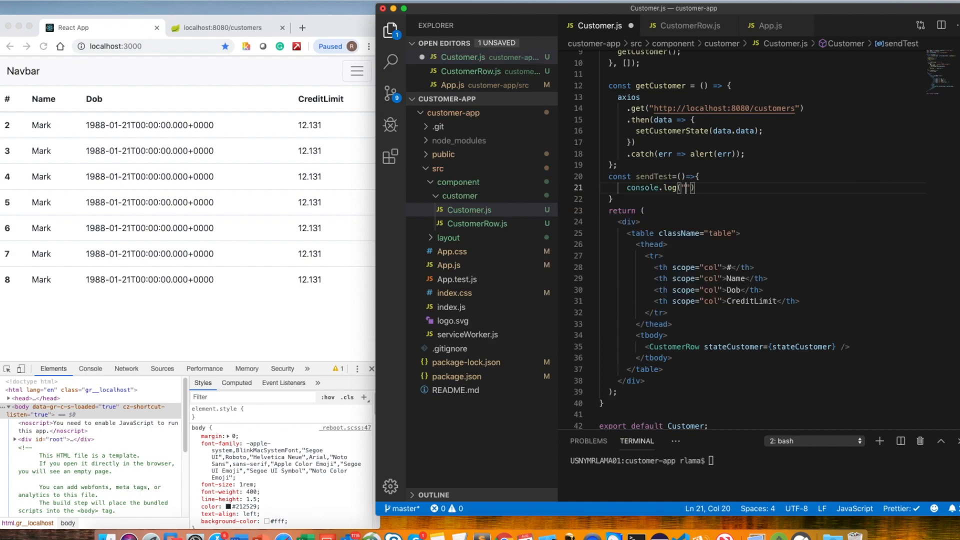
{"action": "type", "text": "asdf"}
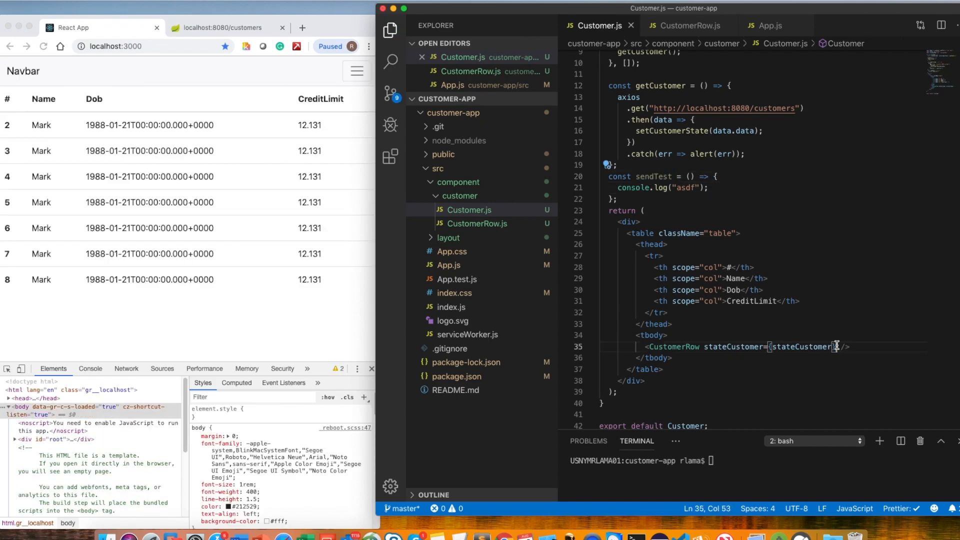
Pass sendTest={sendTest} to the <CustomerRow> tag and bring up CustomerRow.js
{"action": "type", "text": "sendTest=sendTest}"}
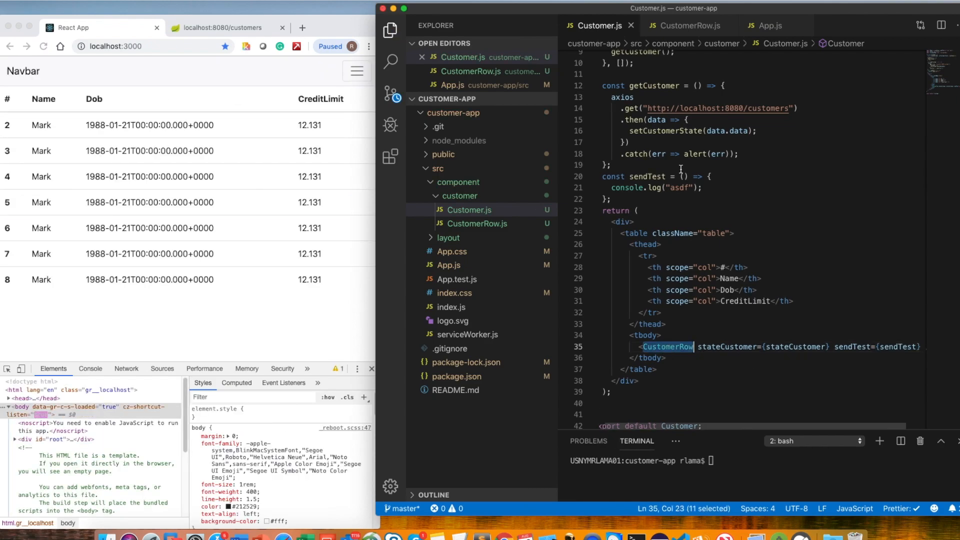
{"action": "left_click", "coordinate": [687, 25]}
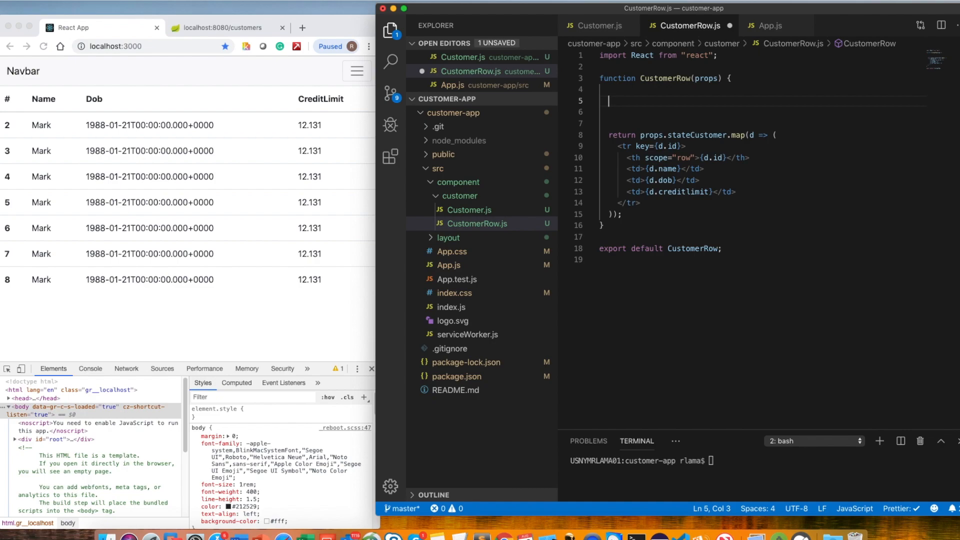
{"action": "mouse_move", "coordinate": [700, 107]}
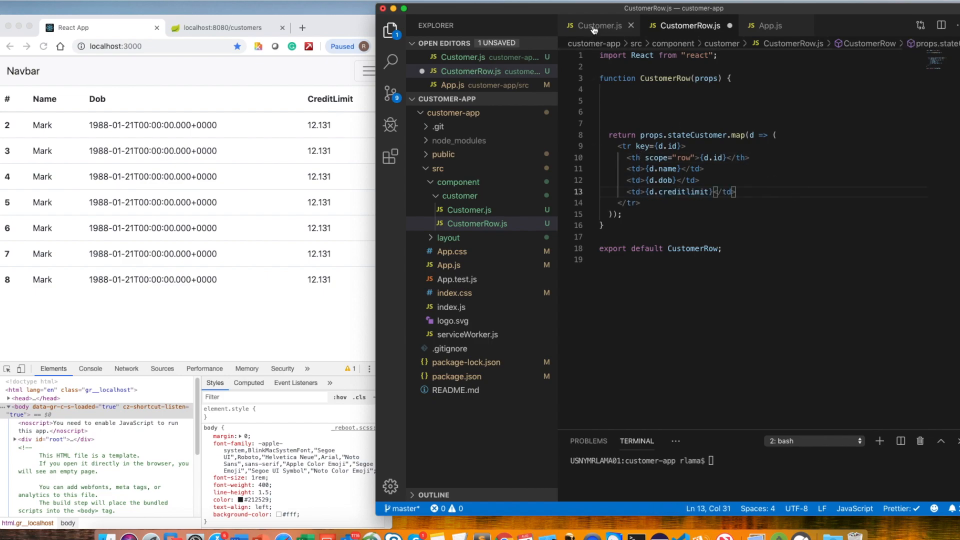
Add blank lines above CustomerRow's return and go back to Customer.js
{"action": "left_click", "coordinate": [595, 25]}
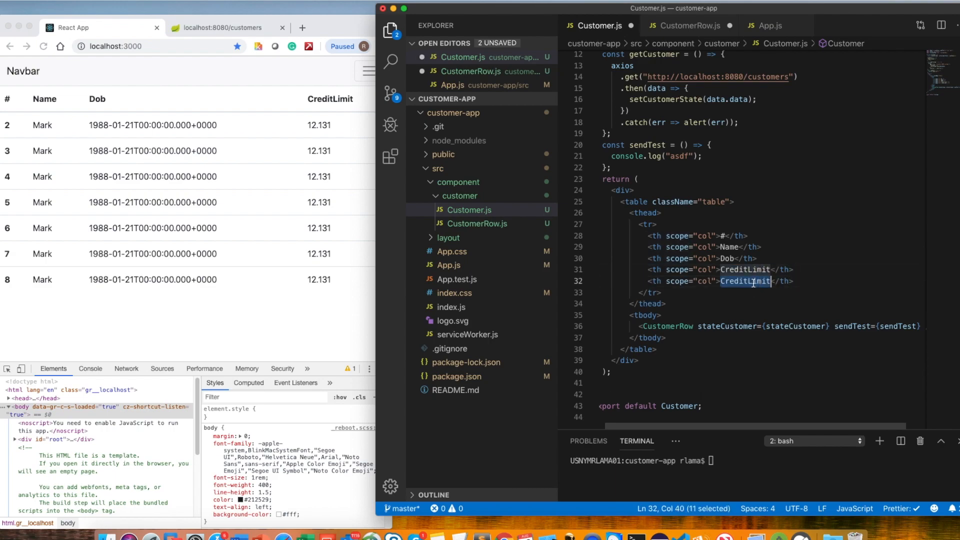
Rename the duplicated fifth <th> to Edit and save Customer.js
{"action": "type", "text": "Edit"}
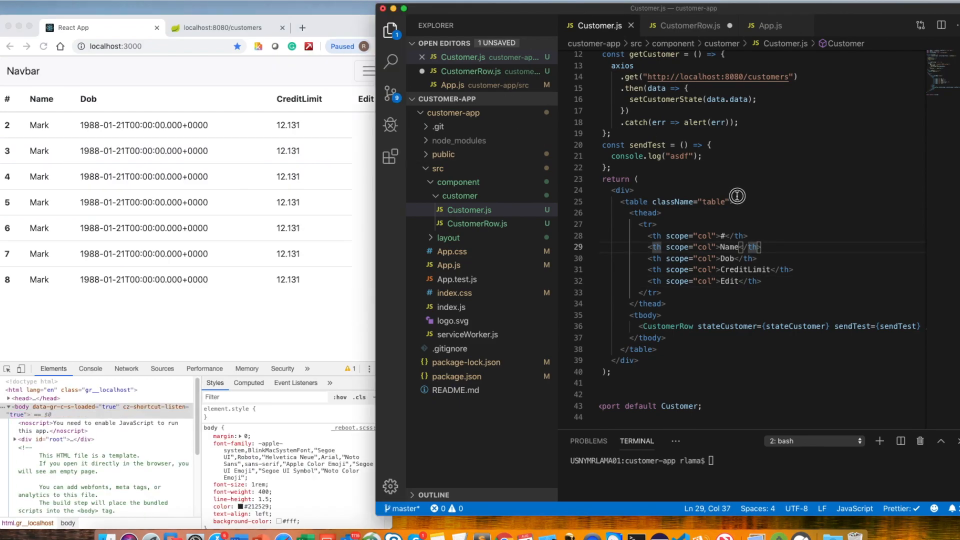
{"action": "left_click", "coordinate": [686, 25]}
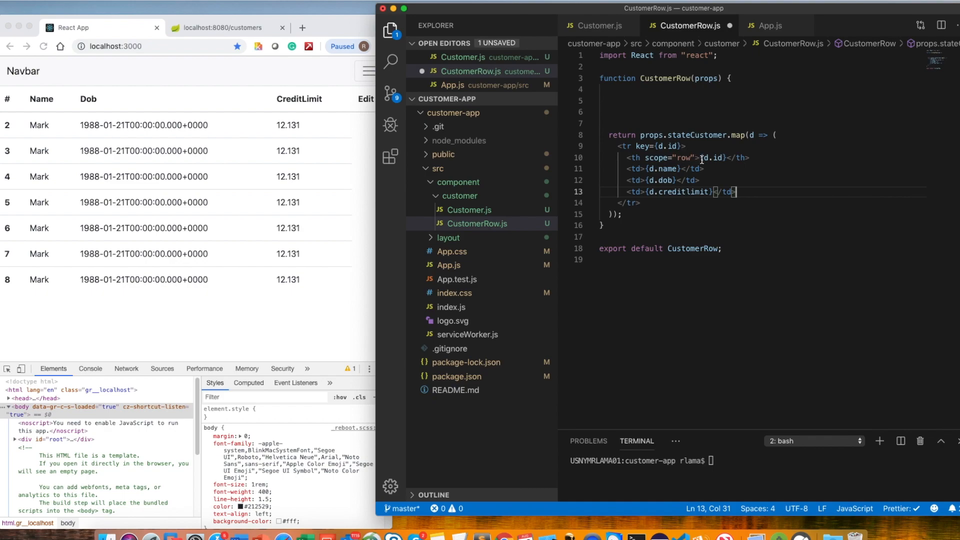
{"action": "mouse_move", "coordinate": [681, 118]}
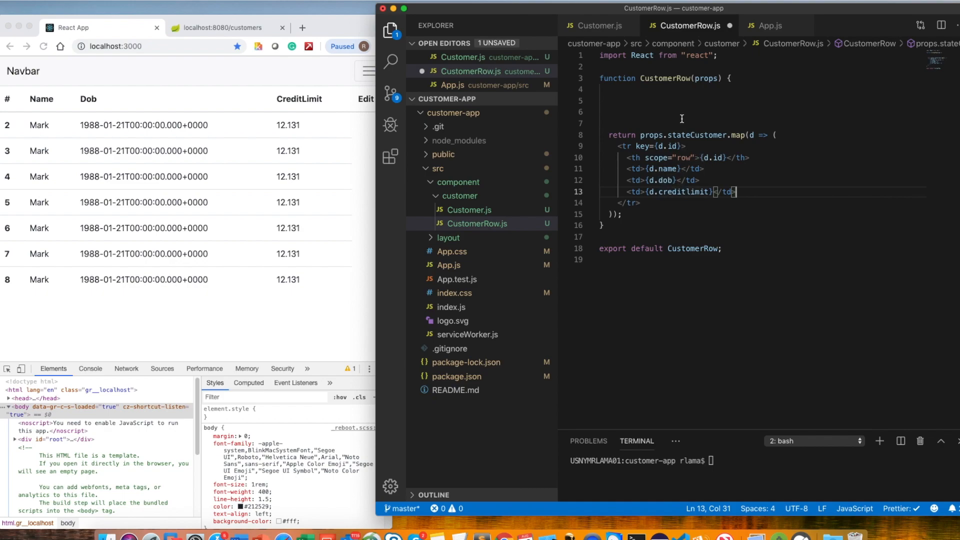
Replace the credit-limit cell with a button of className "btn btn-primary btn-sm" labelled Edit, saved
{"action": "left_click_drag", "start_coordinate": [623, 192], "coordinate": [735, 192]}
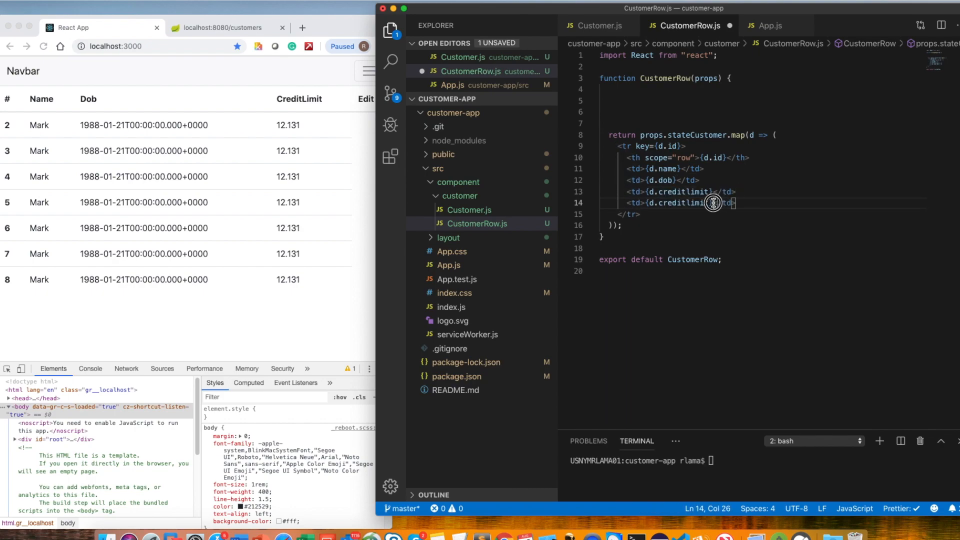
{"action": "key", "text": "Backspace"}
{"action": "type", "text": "<td><button>"}
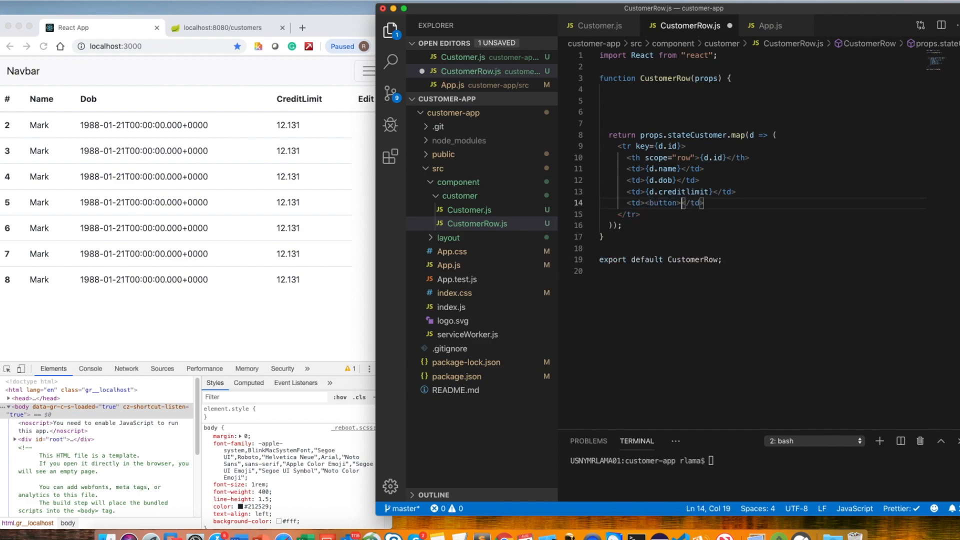
{"action": "type", "text": "className</"}
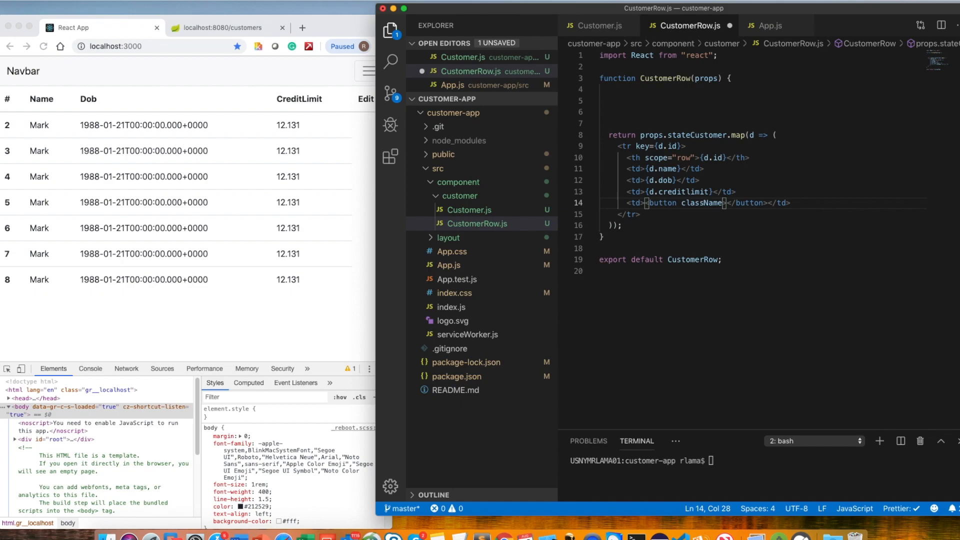
{"action": "type", "text": "=\"bt\""}
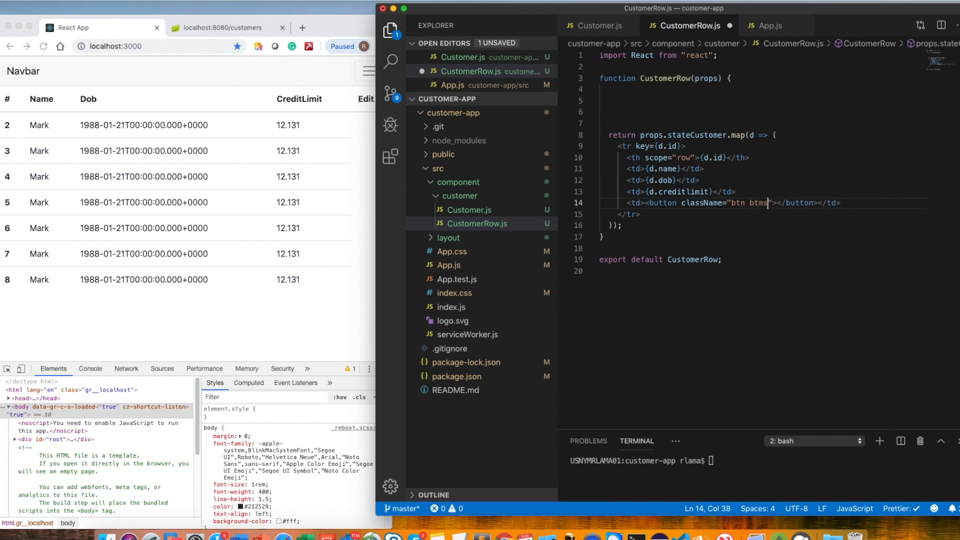
{"action": "type", "text": "n-sm"}
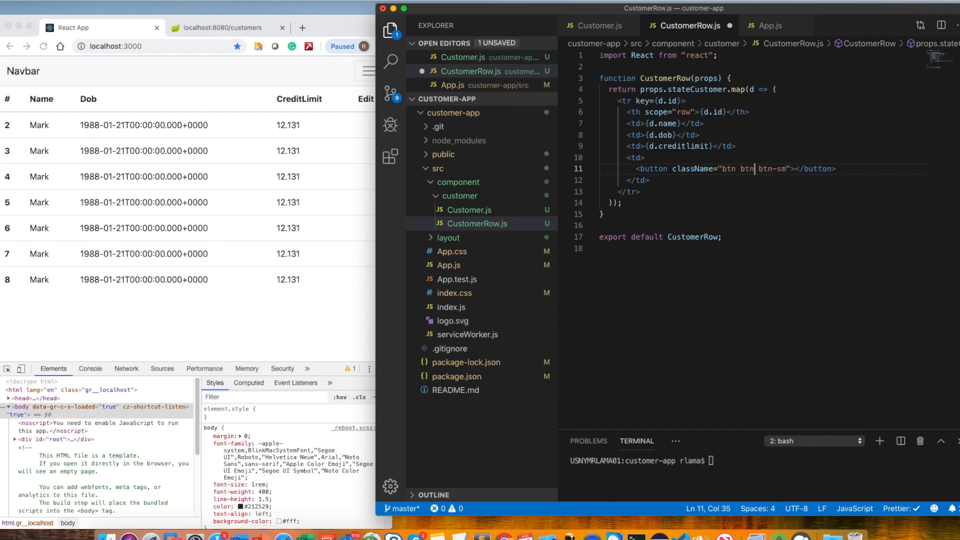
{"action": "type", "text": "-primary"}
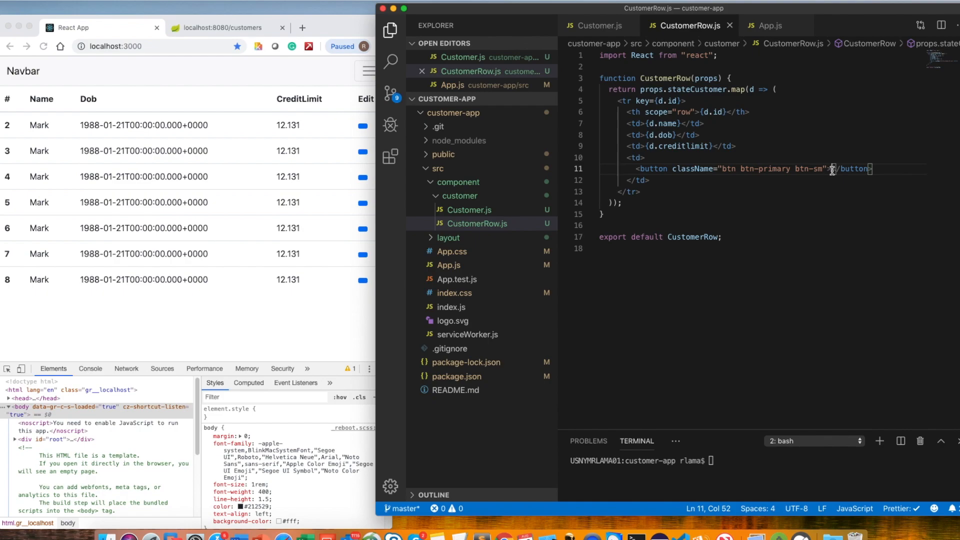
{"action": "type", "text": "Edit"}
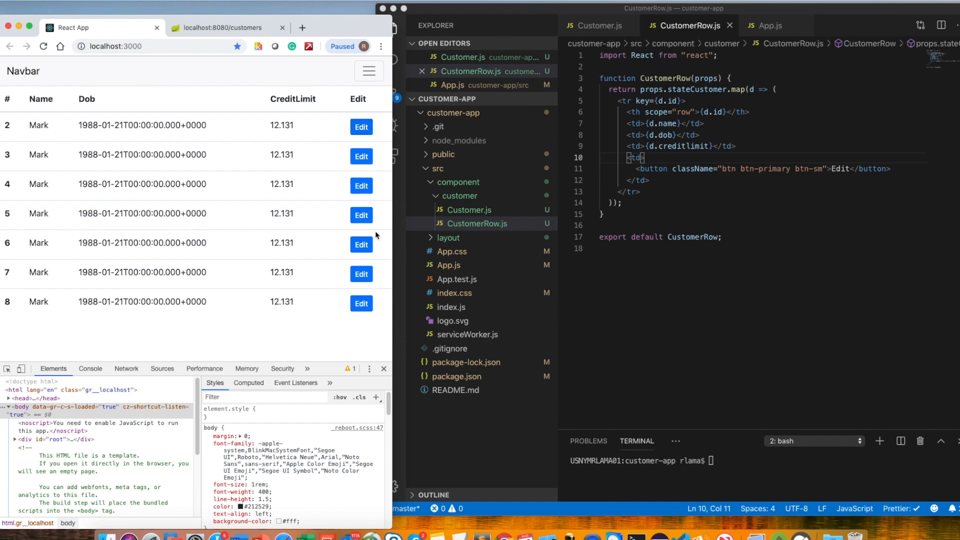
{"action": "mouse_move", "coordinate": [751, 170]}
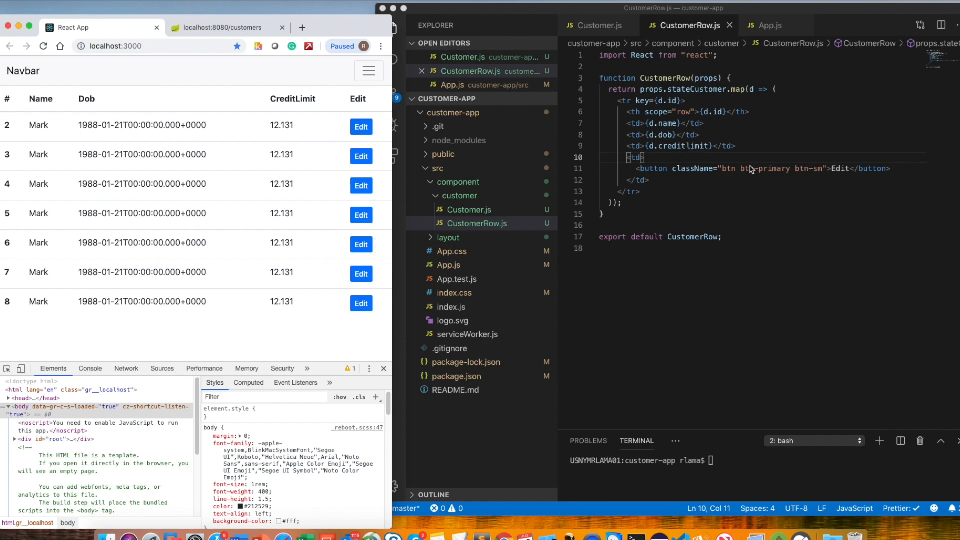
Review sendTest in Customer.js, then split the Edit button tag in CustomerRow.js onto separate lines
{"action": "left_click", "coordinate": [596, 25]}
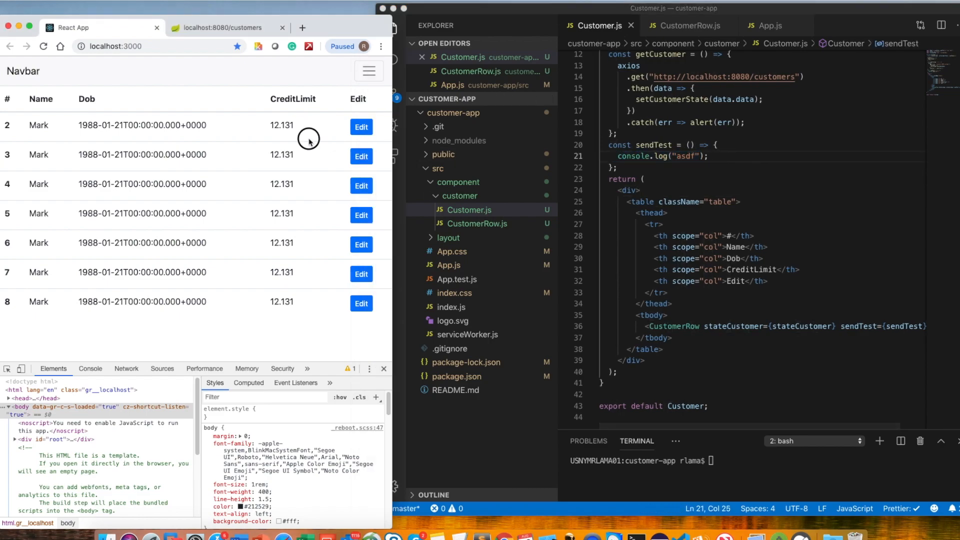
{"action": "mouse_move", "coordinate": [182, 147]}
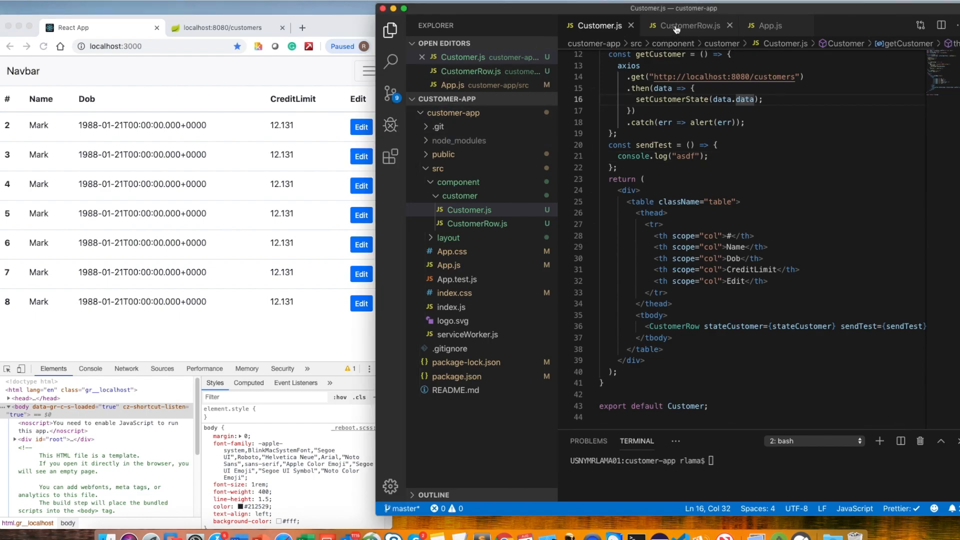
{"action": "left_click", "coordinate": [691, 25]}
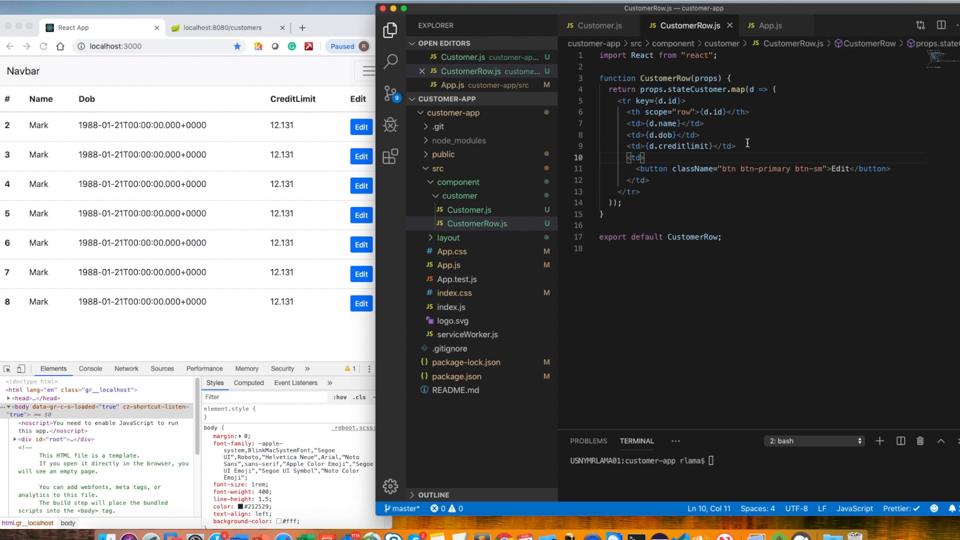
{"action": "mouse_move", "coordinate": [845, 171]}
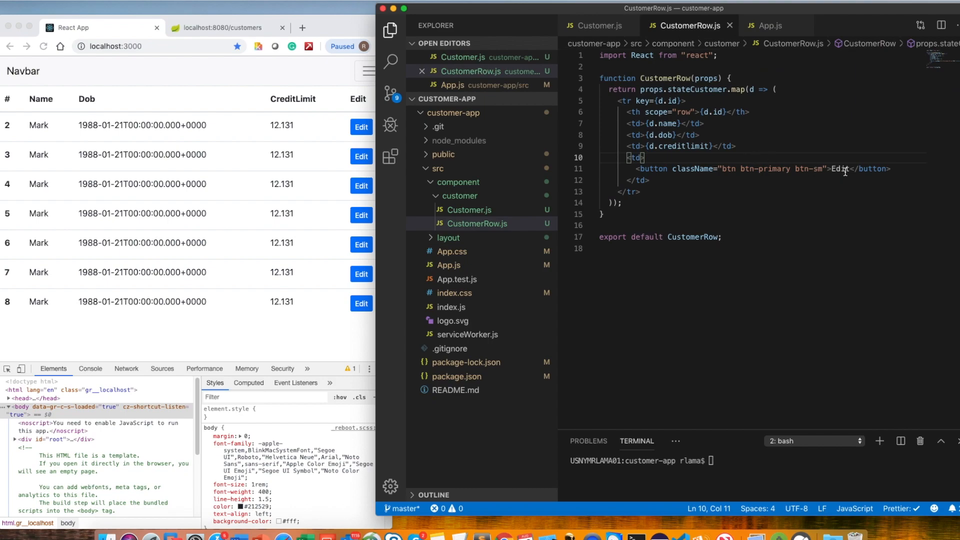
{"action": "double_click", "coordinate": [840, 168]}
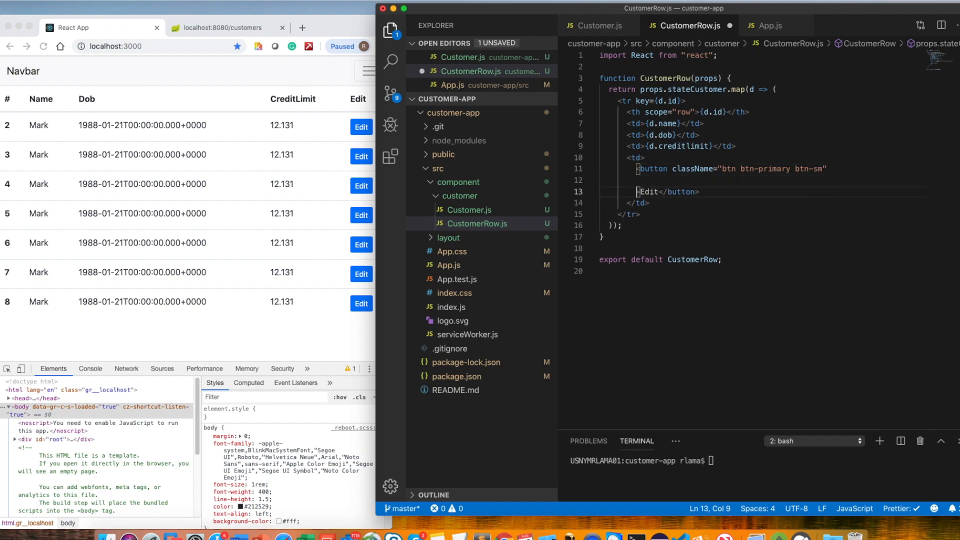
Add onClick={() => { props.sendTest(); }} to the Edit button, checking sendTest in Customer.js, and save
{"action": "type", "text": "onc"}
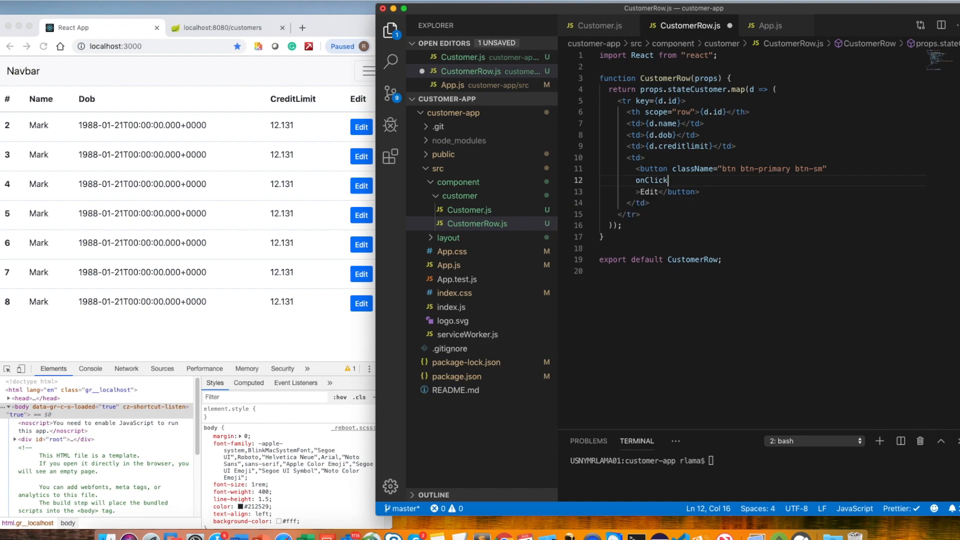
{"action": "type", "text": "={(e)=>{"}
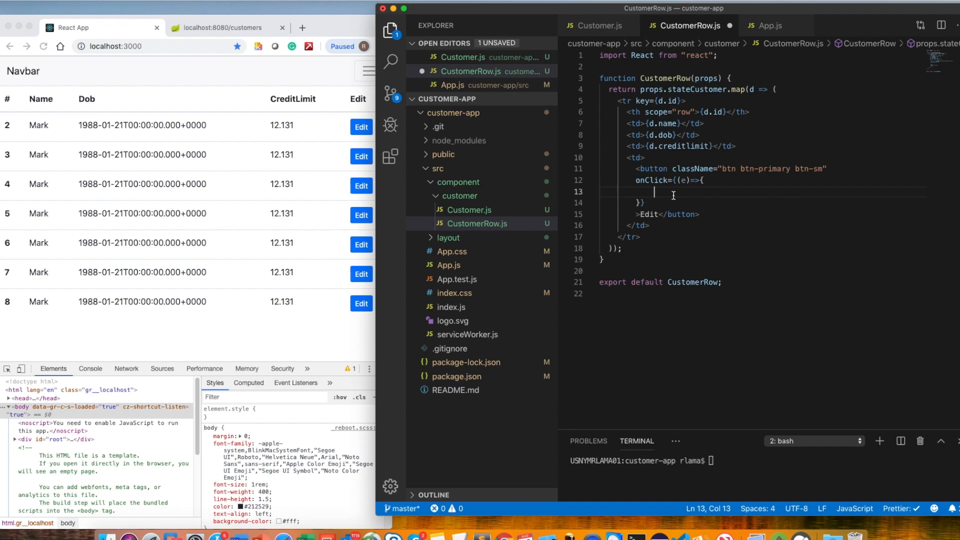
{"action": "type", "text": "prop"}
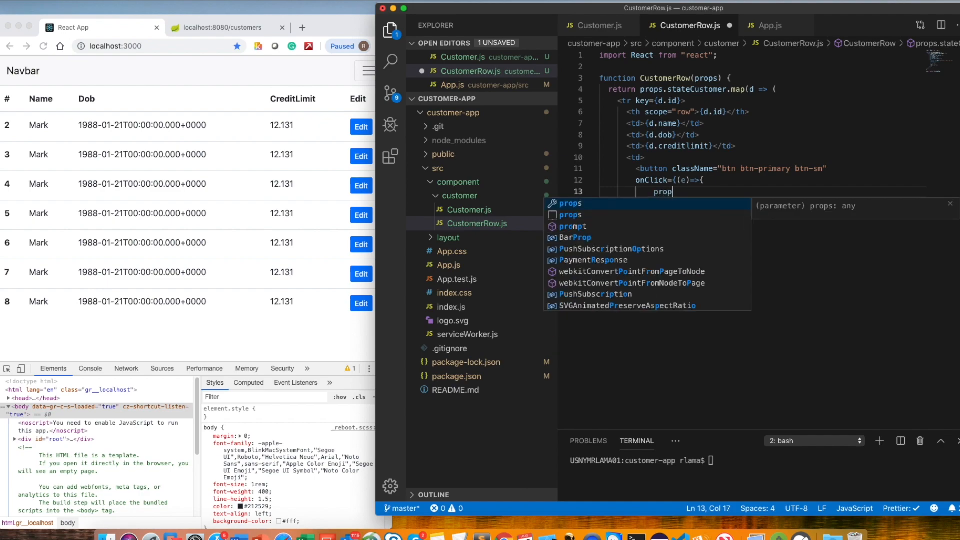
{"action": "type", "text": "s."}
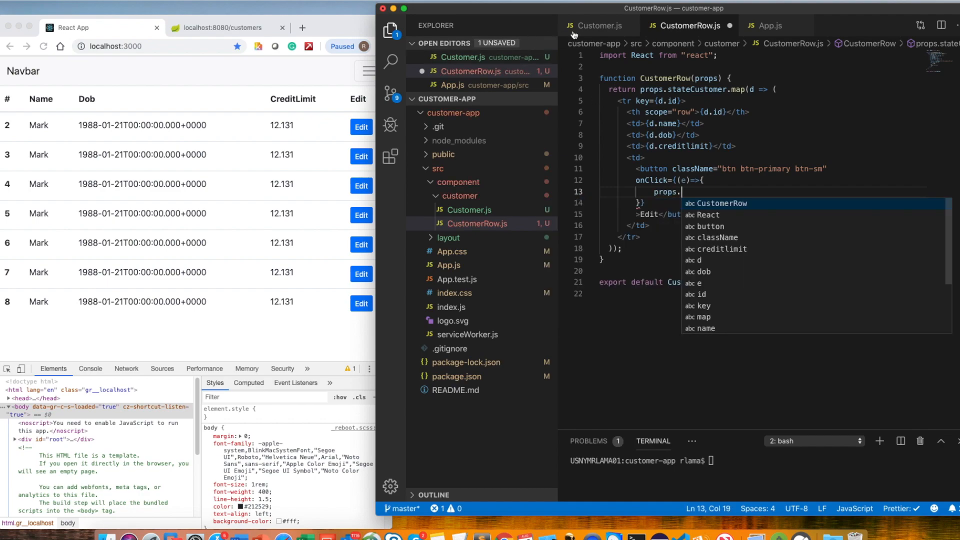
{"action": "left_click", "coordinate": [597, 26]}
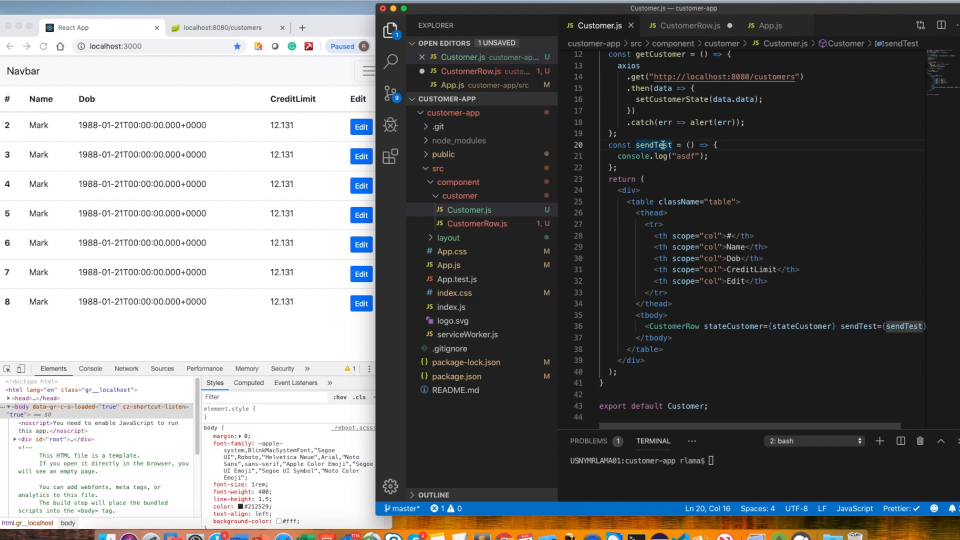
{"action": "left_click", "coordinate": [688, 25]}
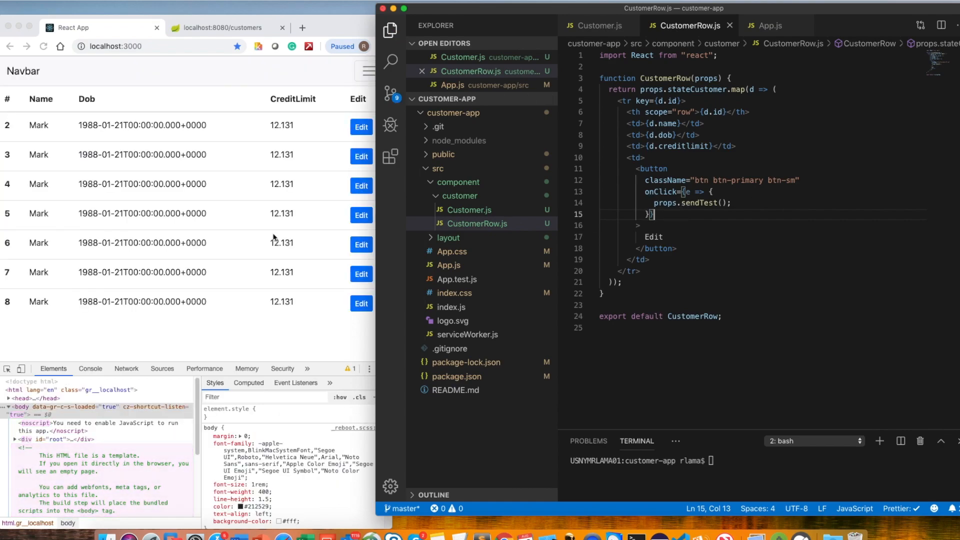
Press the Edit buttons in rows 2-4 and confirm the console's asdf count grows each time
{"action": "left_click", "coordinate": [89, 368]}
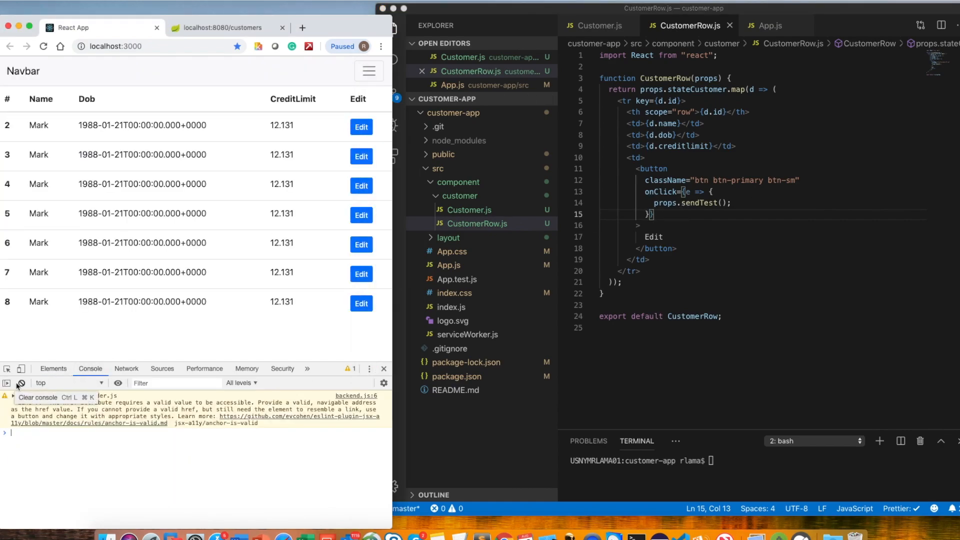
{"action": "left_click", "coordinate": [361, 127]}
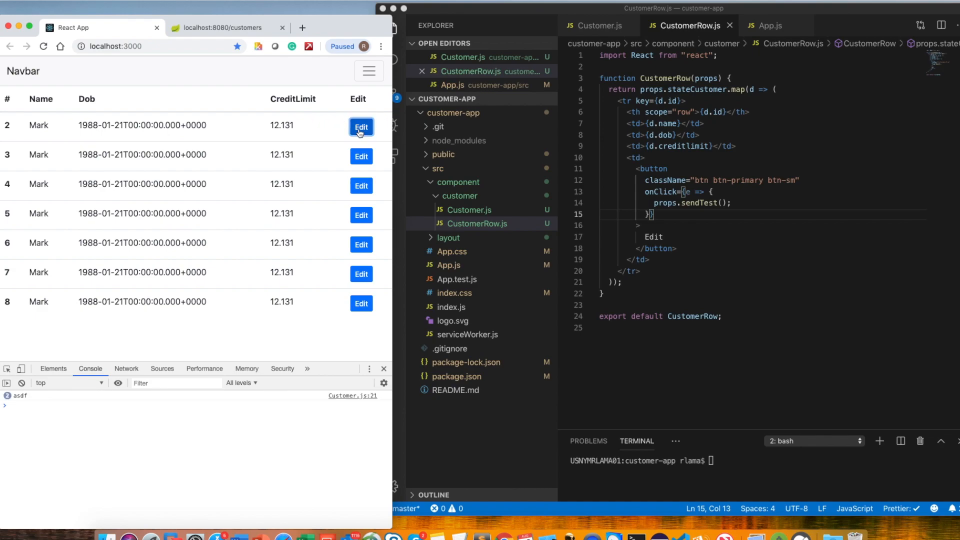
{"action": "left_click", "coordinate": [361, 156]}
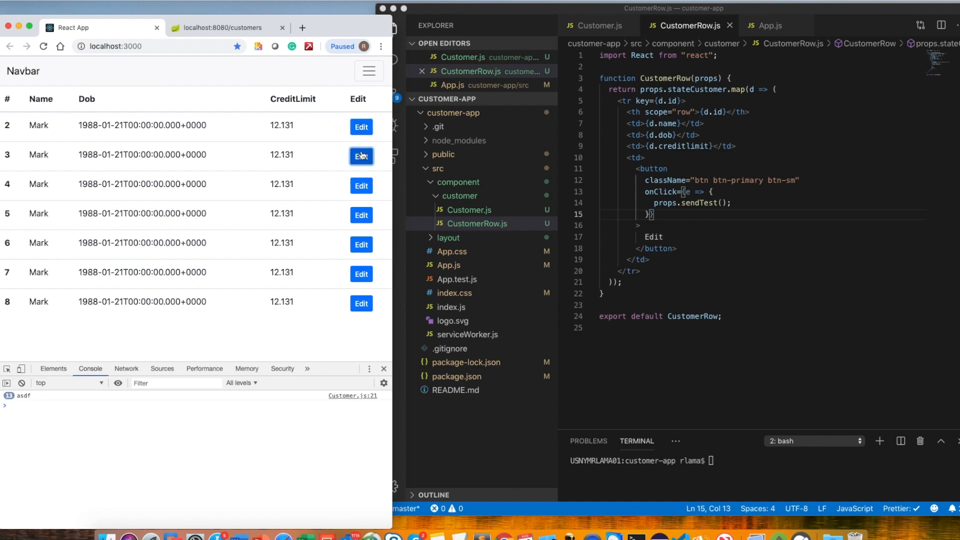
{"action": "left_click", "coordinate": [361, 156]}
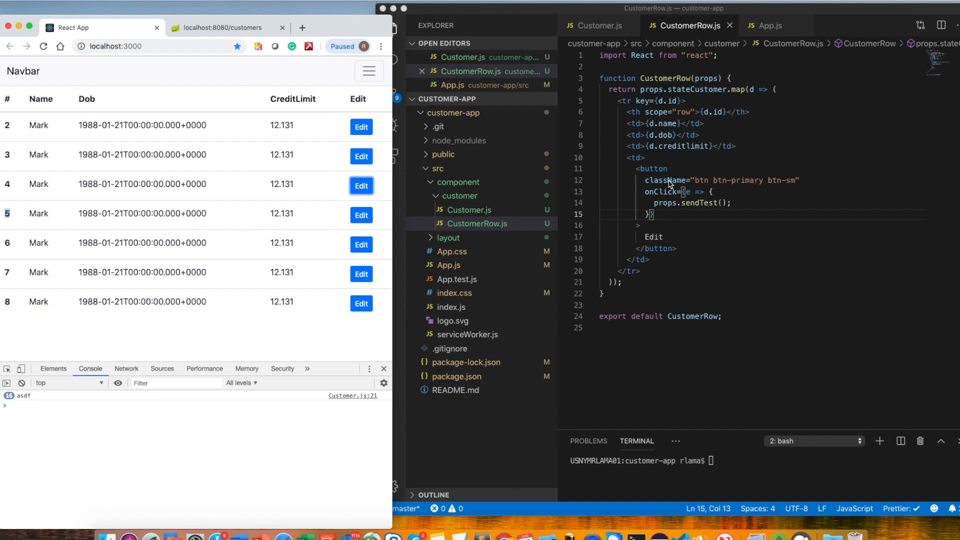
{"action": "mouse_move", "coordinate": [615, 52]}
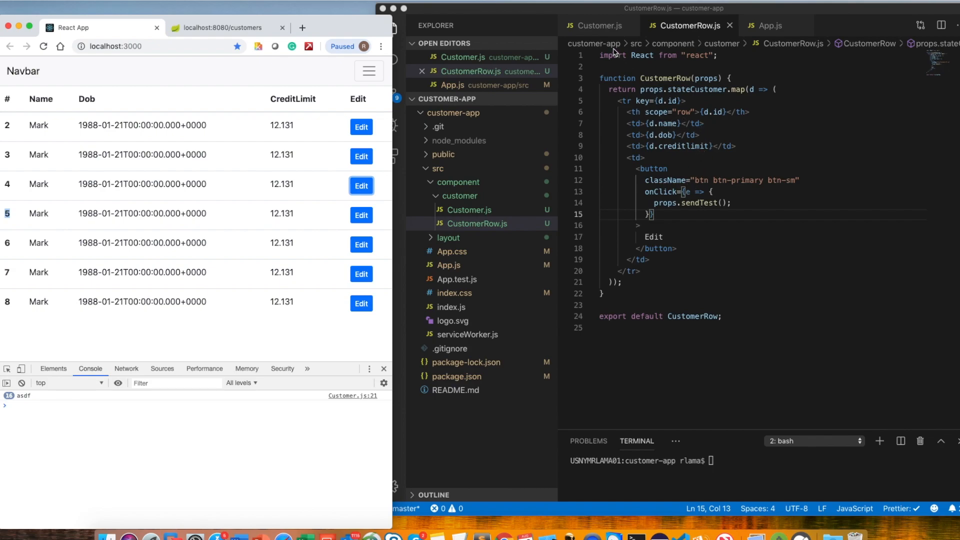
{"action": "left_click", "coordinate": [597, 25]}
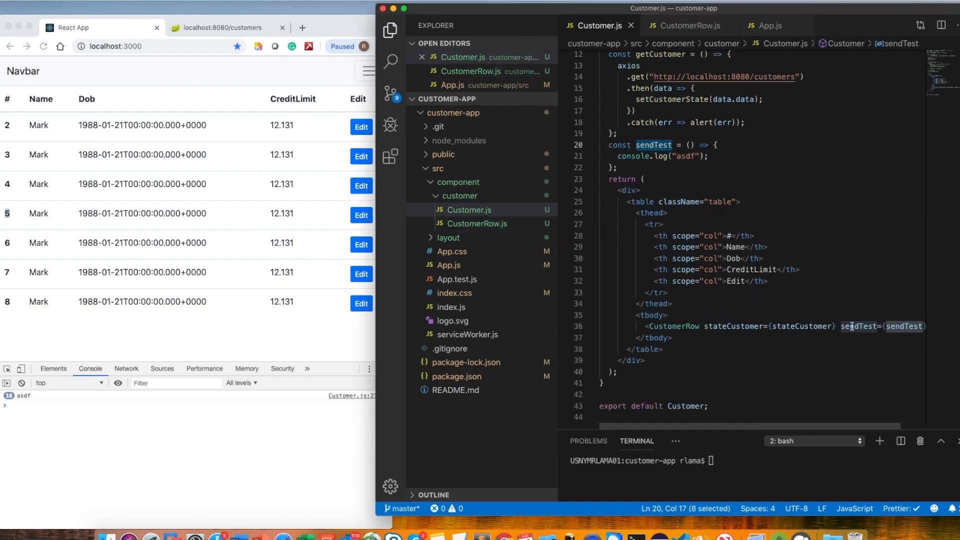